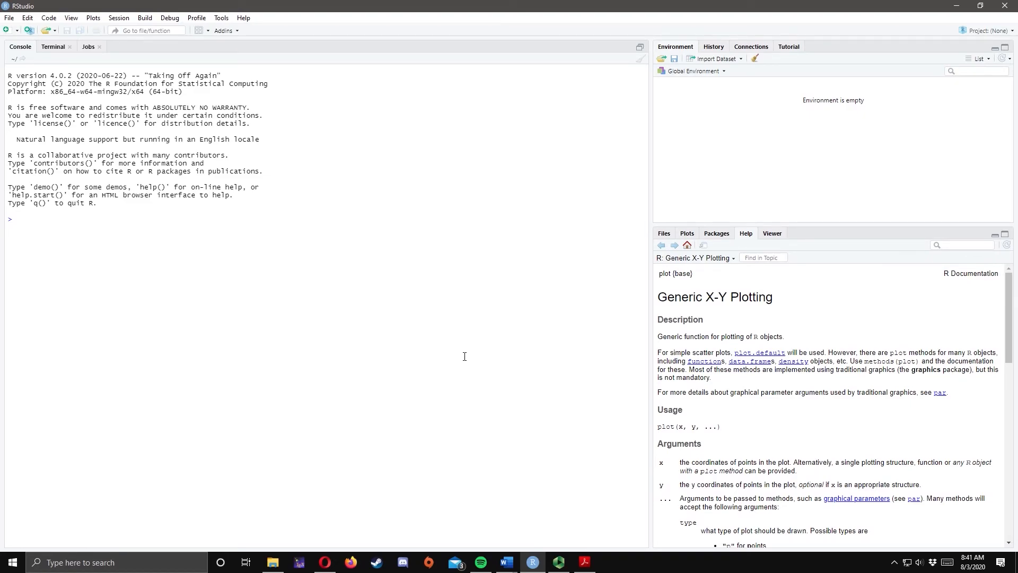
# Create a new, empty R script named Untitled1 from the File menu.
pyautogui.click(10, 17)
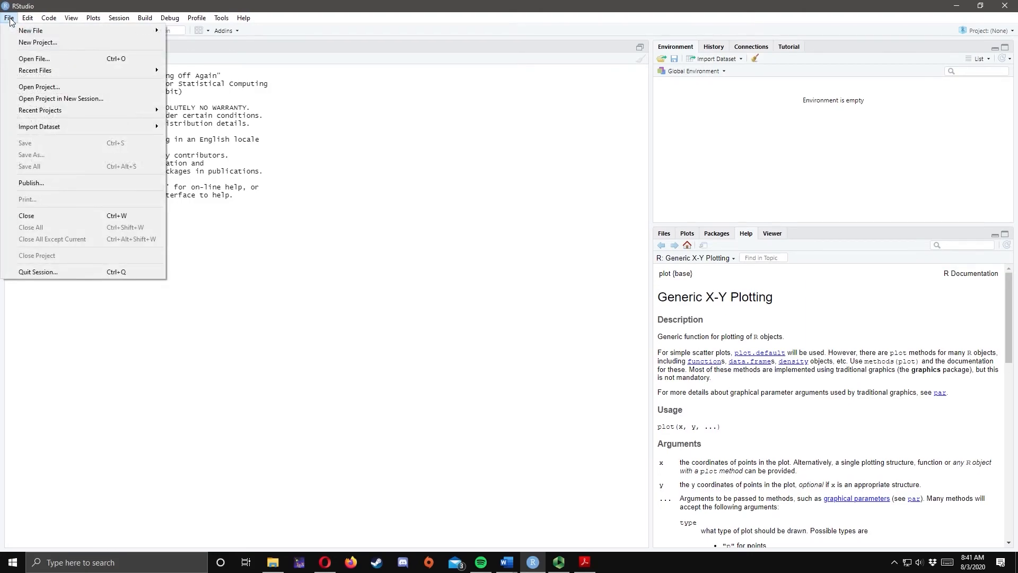
pyautogui.moveTo(34, 30)
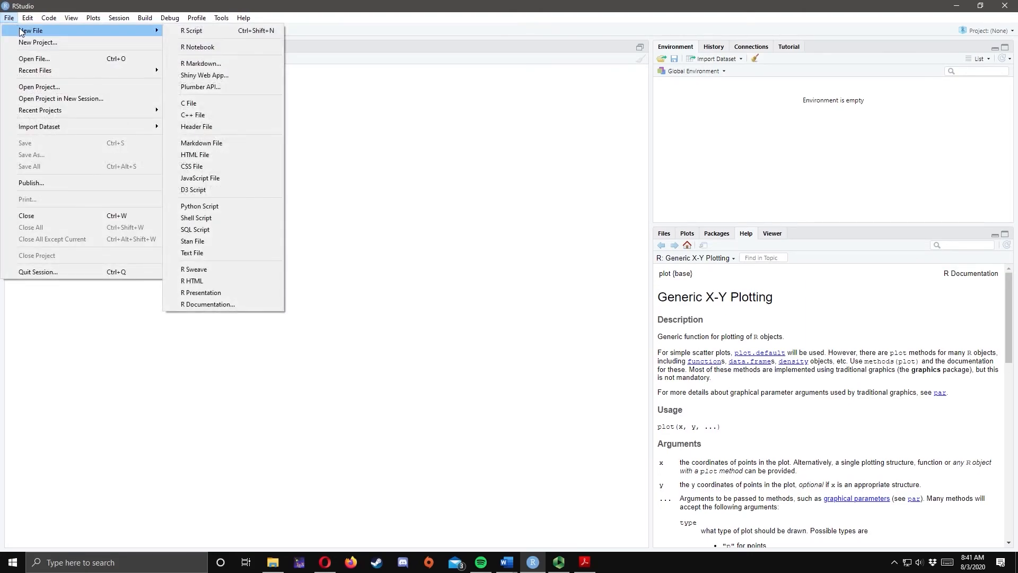
pyautogui.moveTo(197, 33)
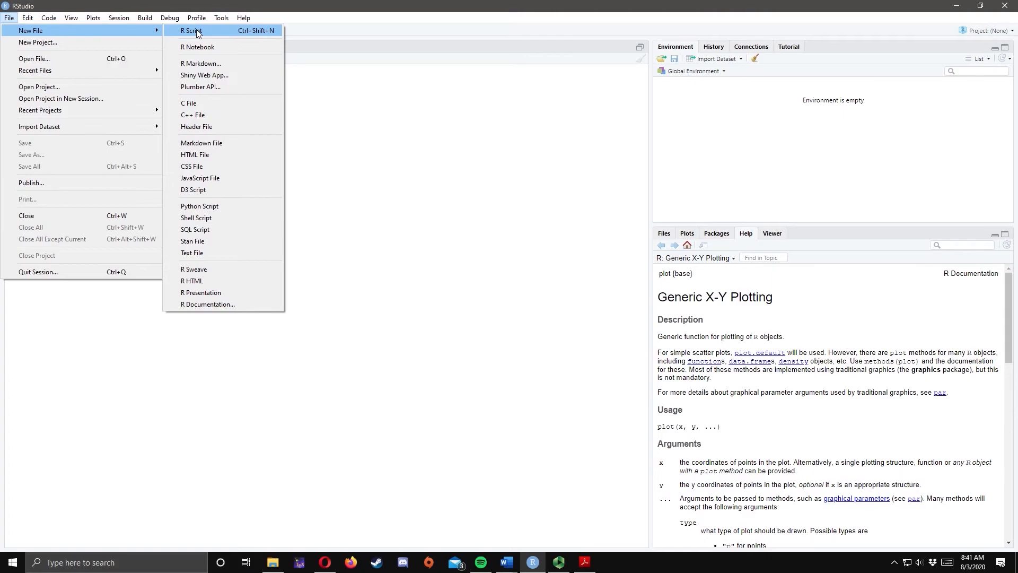
pyautogui.click(191, 30)
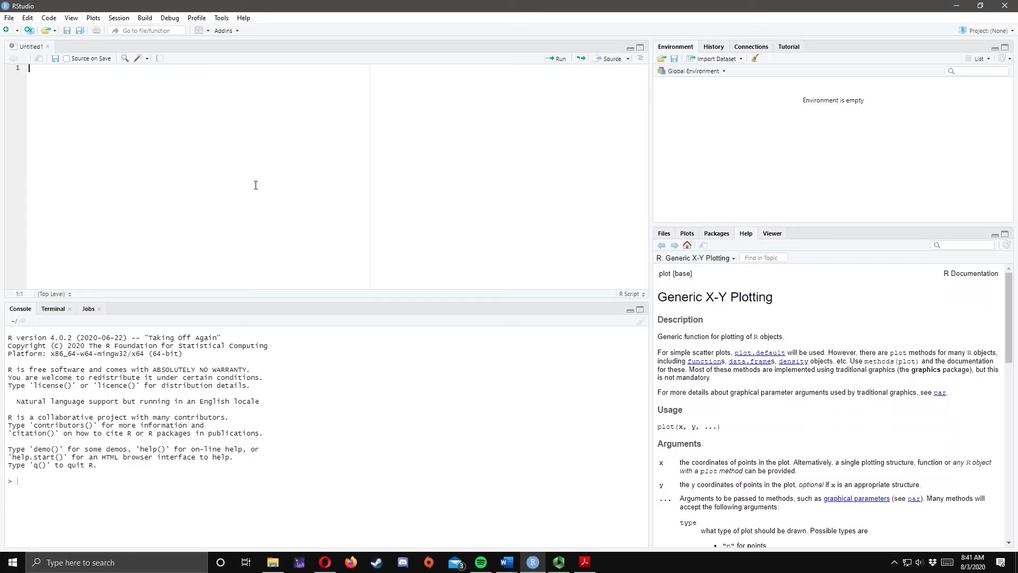
# Write data1 <- read.csv(file.choose(), header=TRUE) as the script's first line.
pyautogui.write('data1 <- read.c')
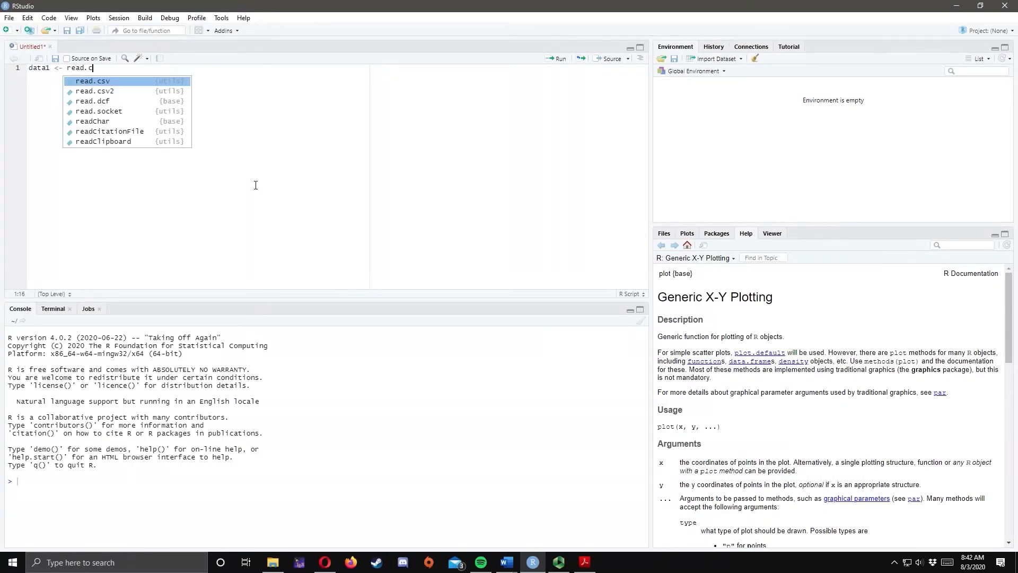
pyautogui.click(93, 81)
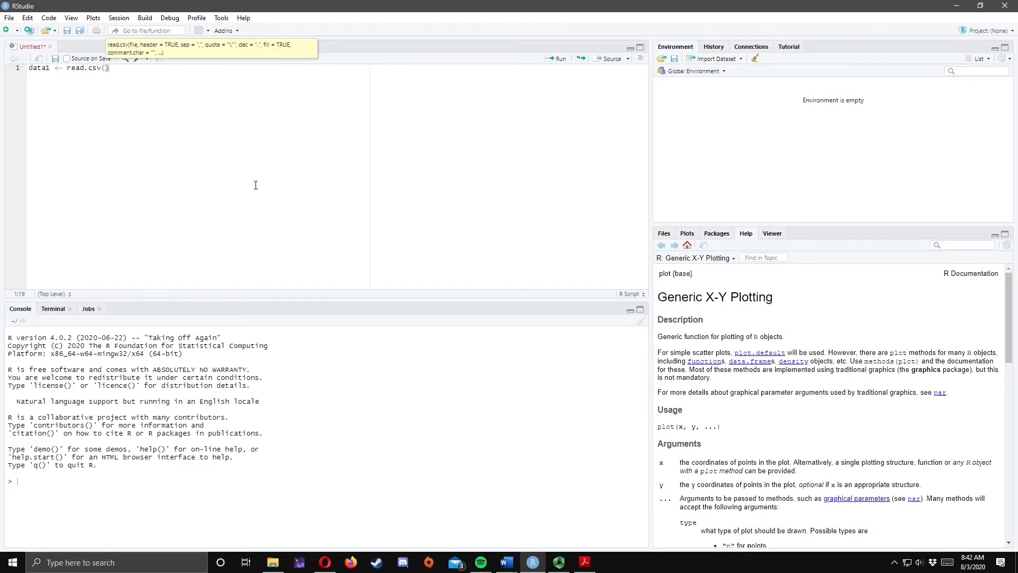
pyautogui.write('file.cho')
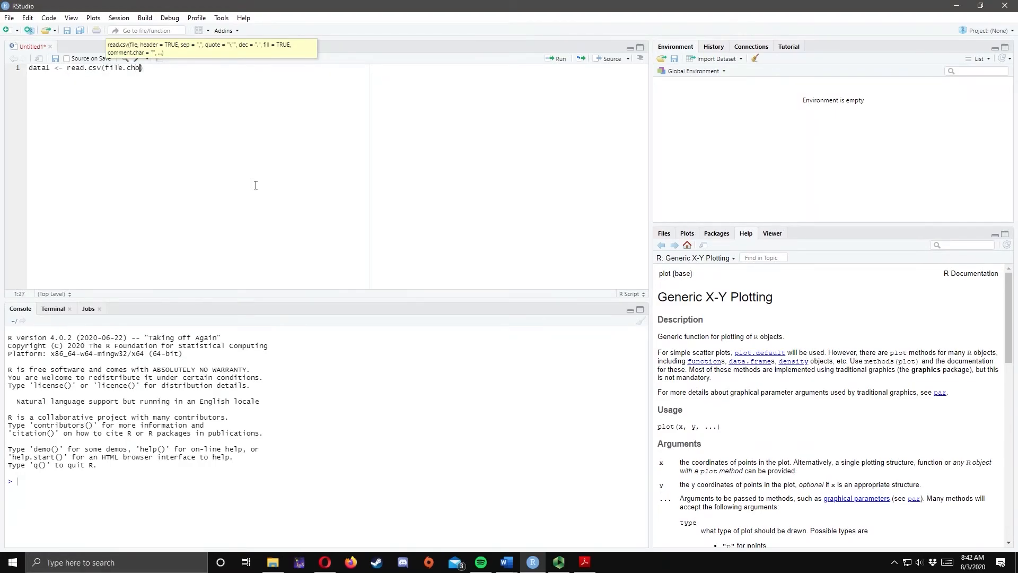
pyautogui.write('ose()')
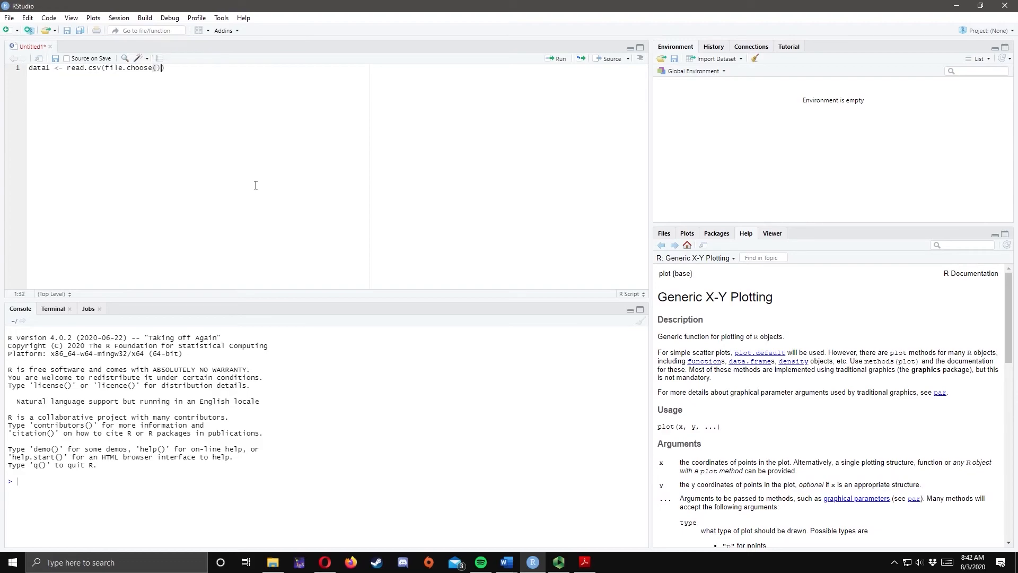
pyautogui.write(', header')
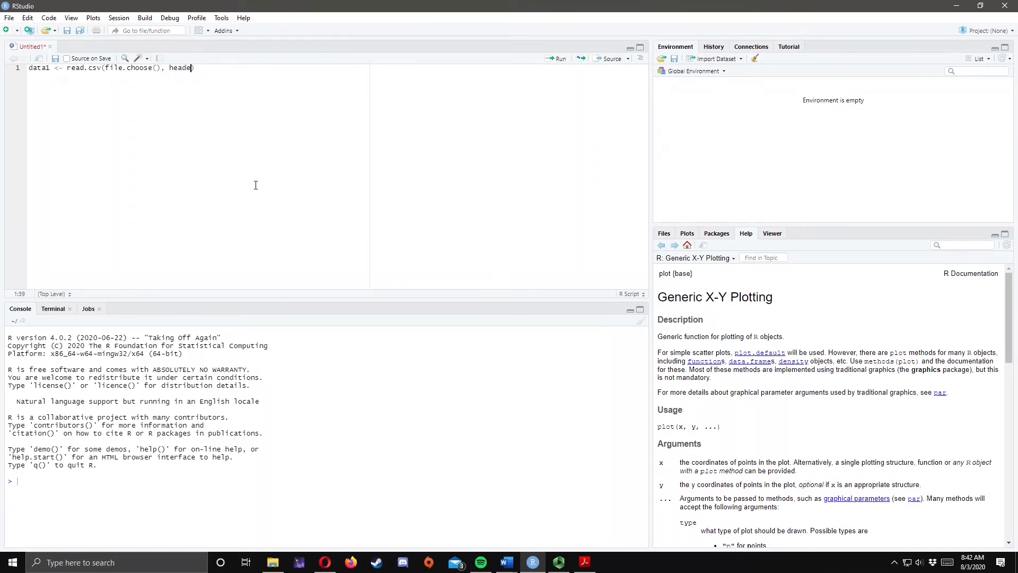
pyautogui.write('=TRUE')
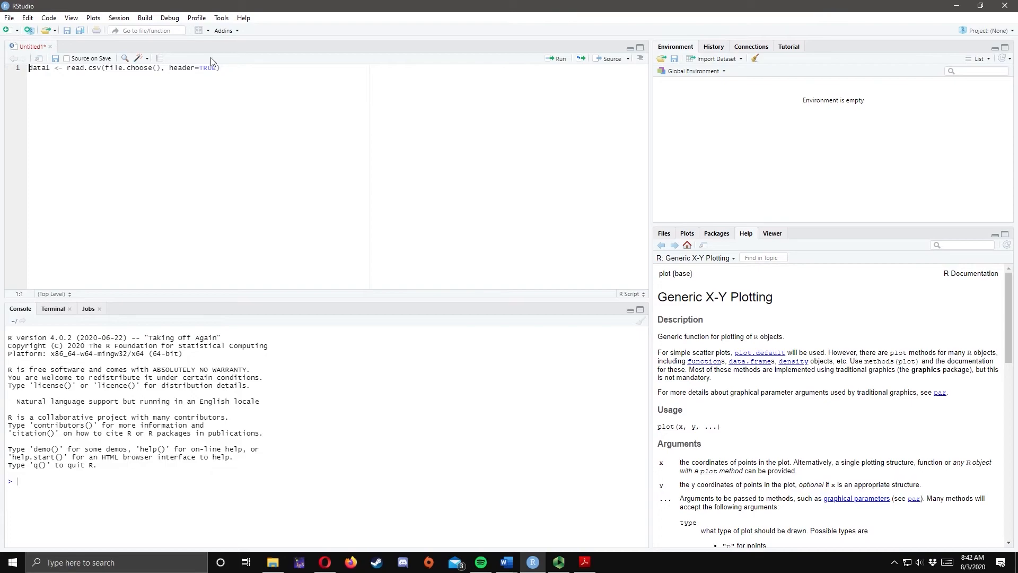
# Run the load line and choose Survey-Result.csv, giving data1 100 observations of 7 variables.
pyautogui.click(559, 58)
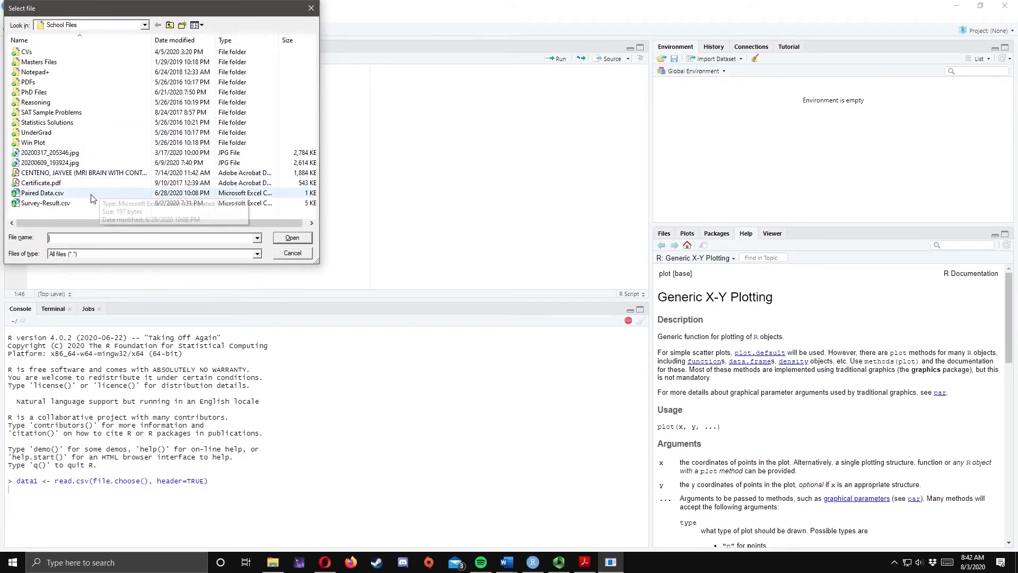
pyautogui.click(43, 203)
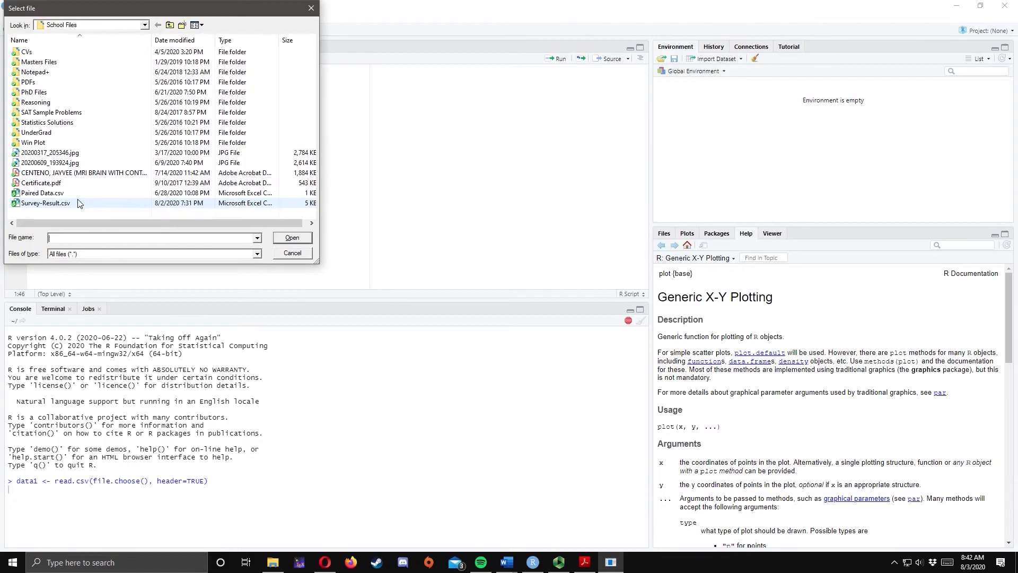
pyautogui.click(292, 237)
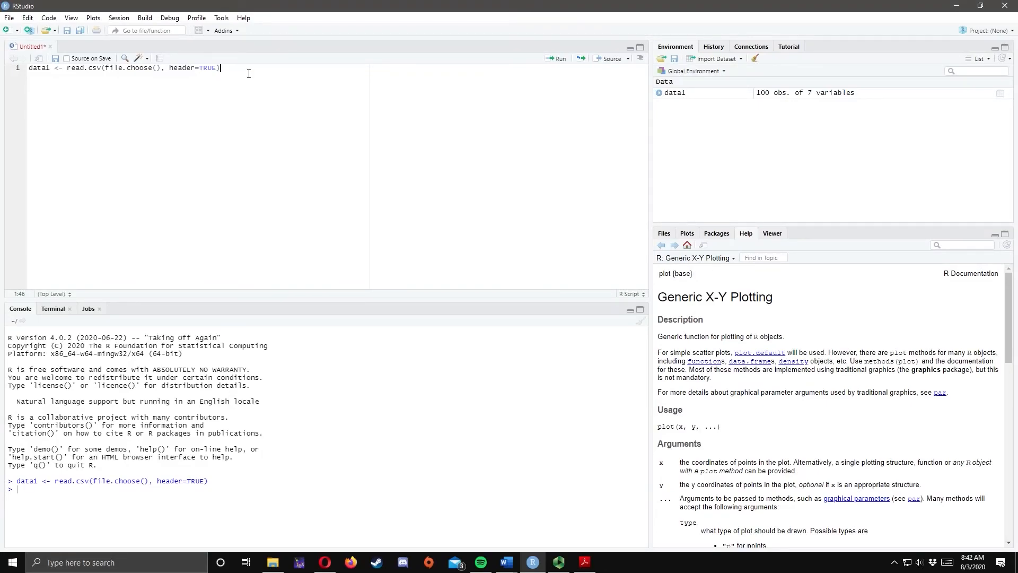
pyautogui.moveTo(708, 72)
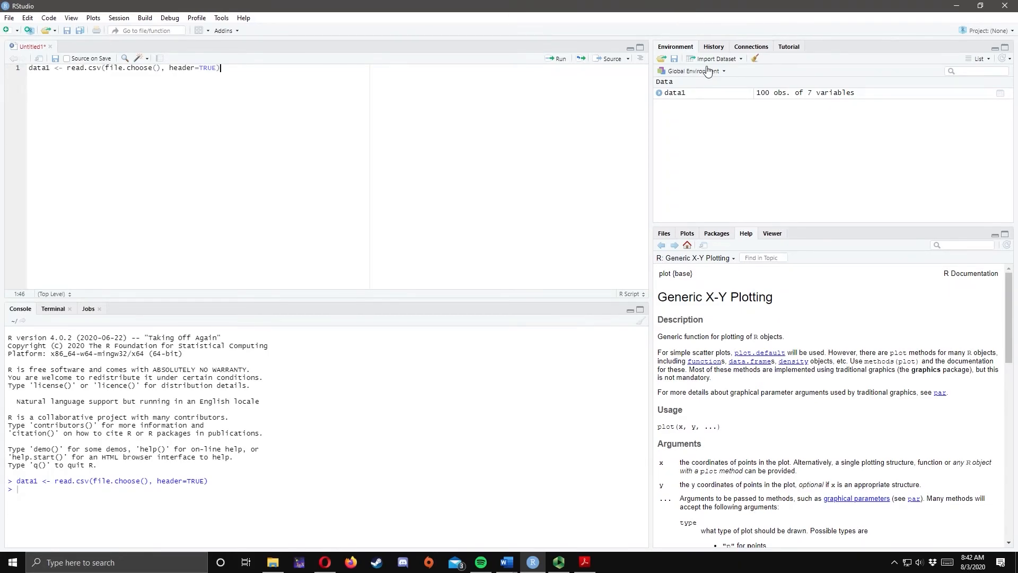
# View data1 as a table of 100 rows, columns Sex through Opportunity.Evaluation.
pyautogui.click(675, 92)
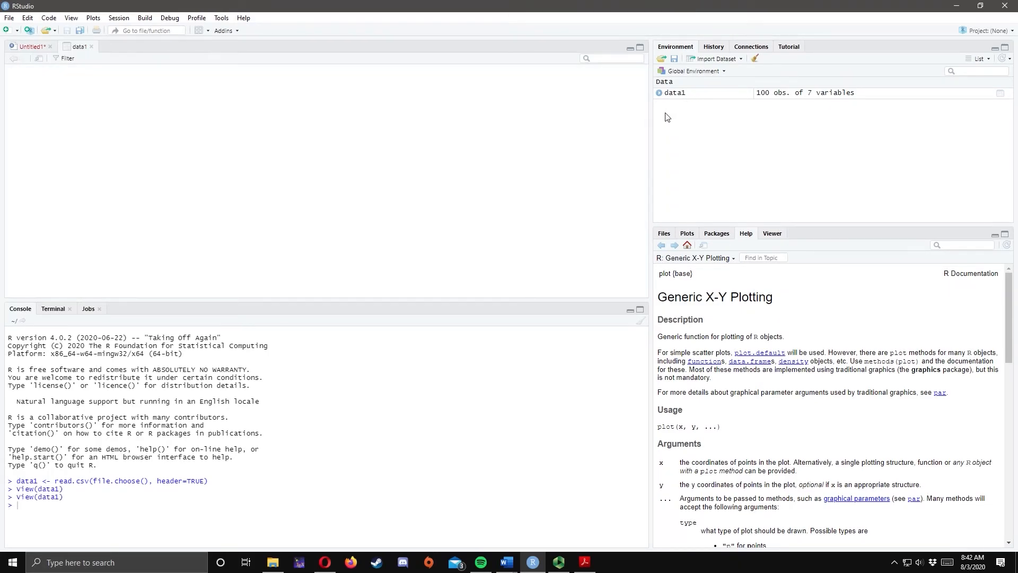
pyautogui.click(80, 46)
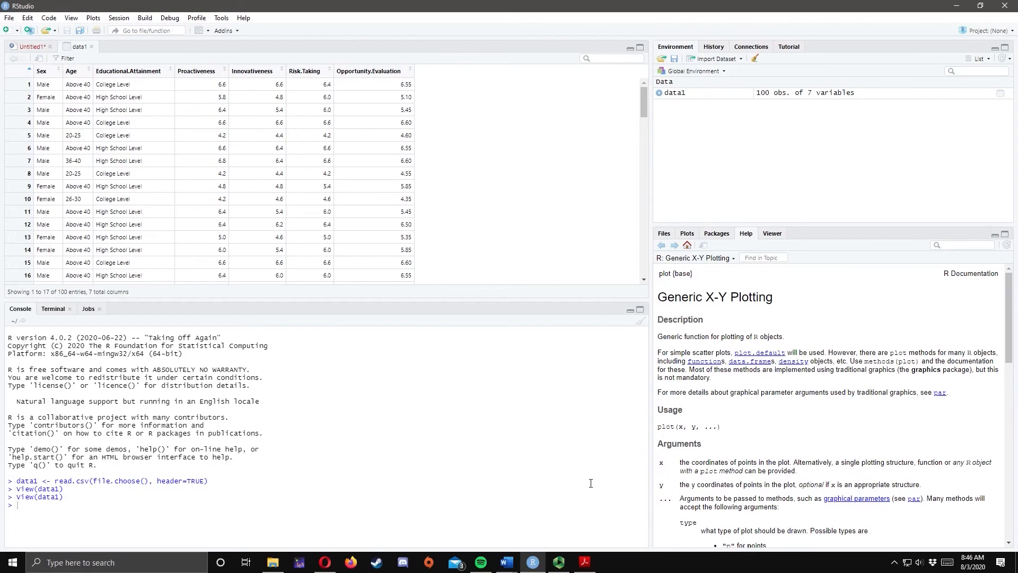
pyautogui.moveTo(233, 115)
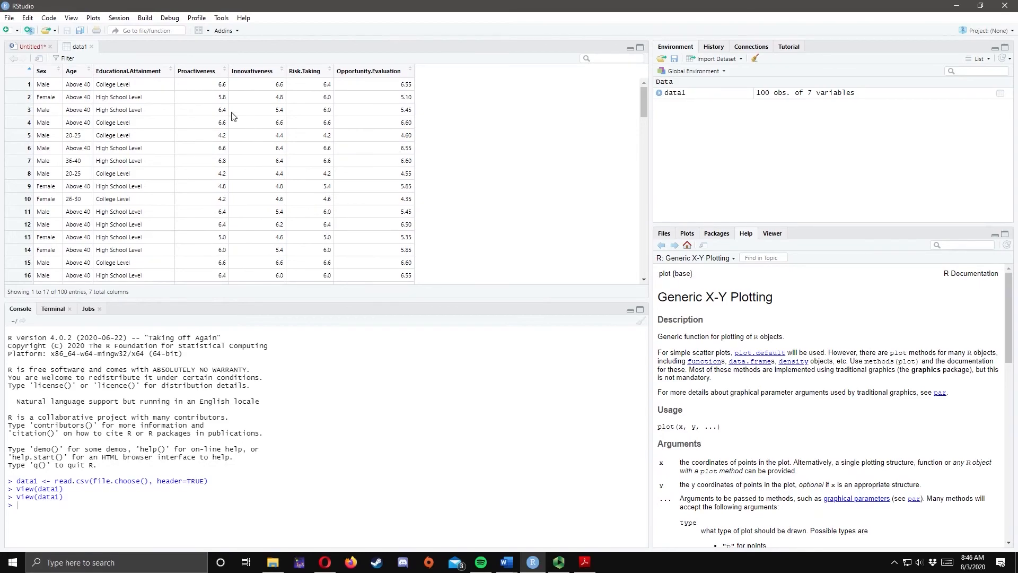
pyautogui.moveTo(48, 78)
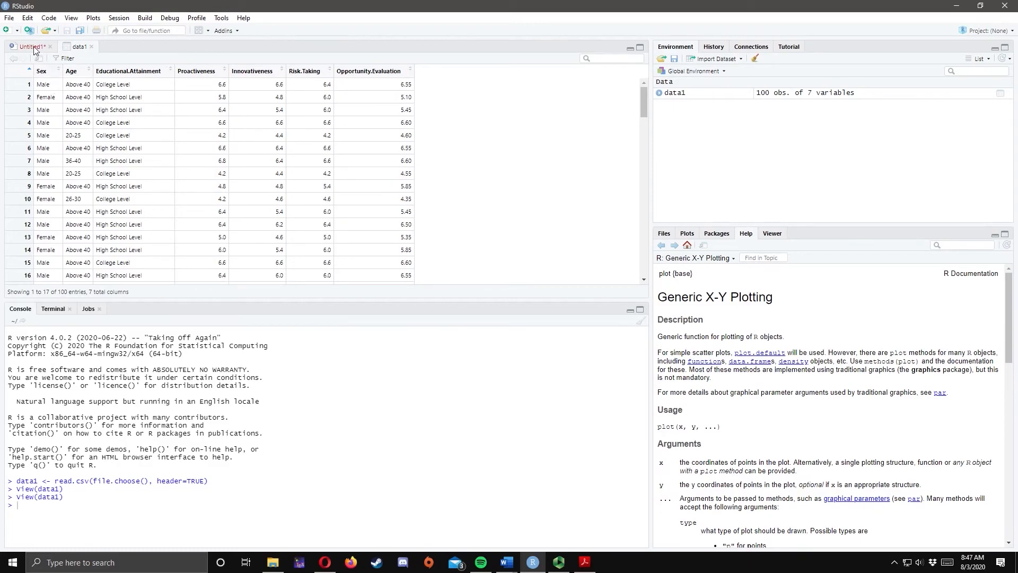
# Back in the untitled script, add a data1$Sex line.
pyautogui.click(26, 46)
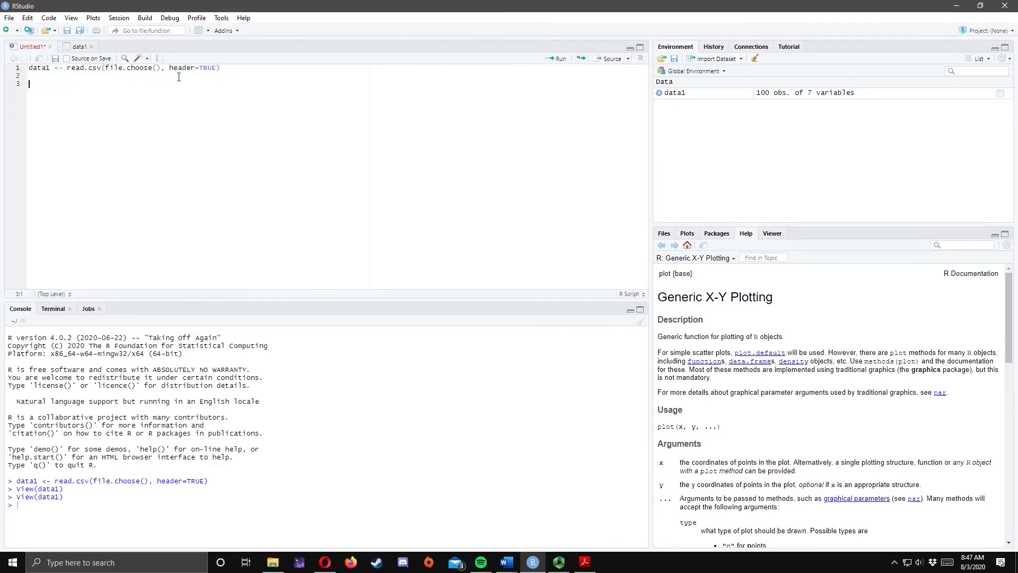
pyautogui.write('data')
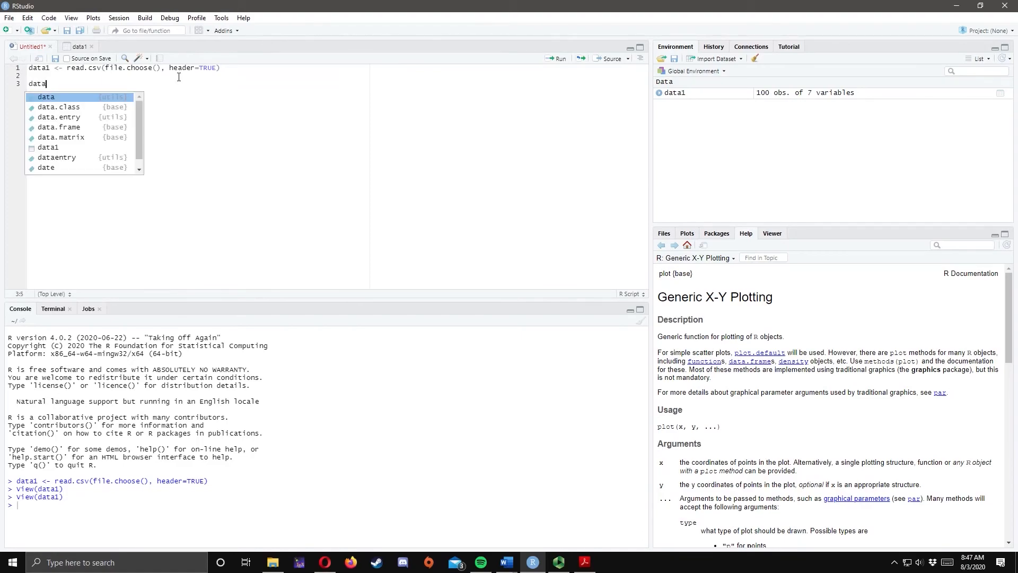
pyautogui.write('1')
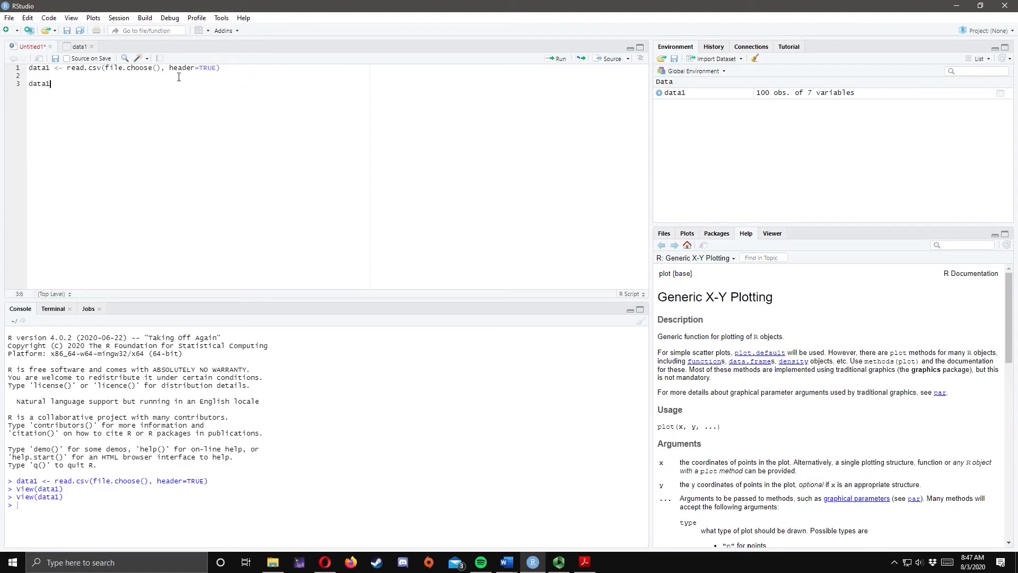
pyautogui.write('$s')
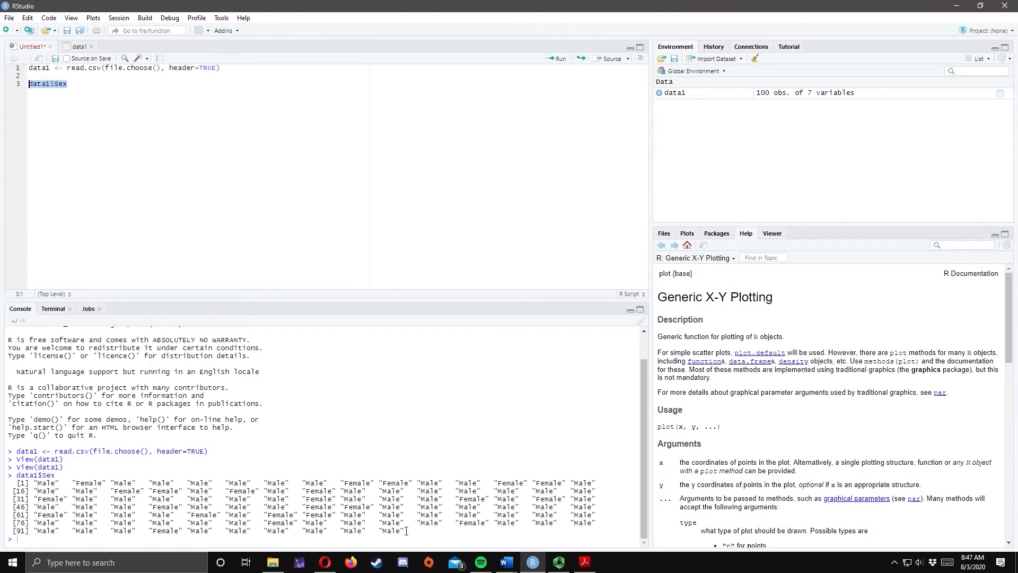
pyautogui.moveTo(250, 456)
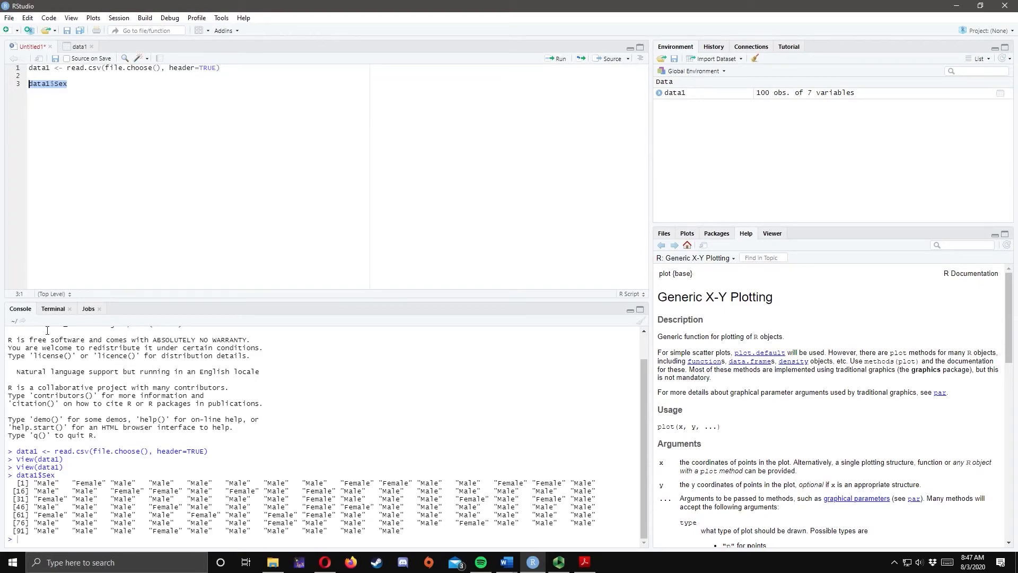
pyautogui.moveTo(35, 327)
pyautogui.write('d')
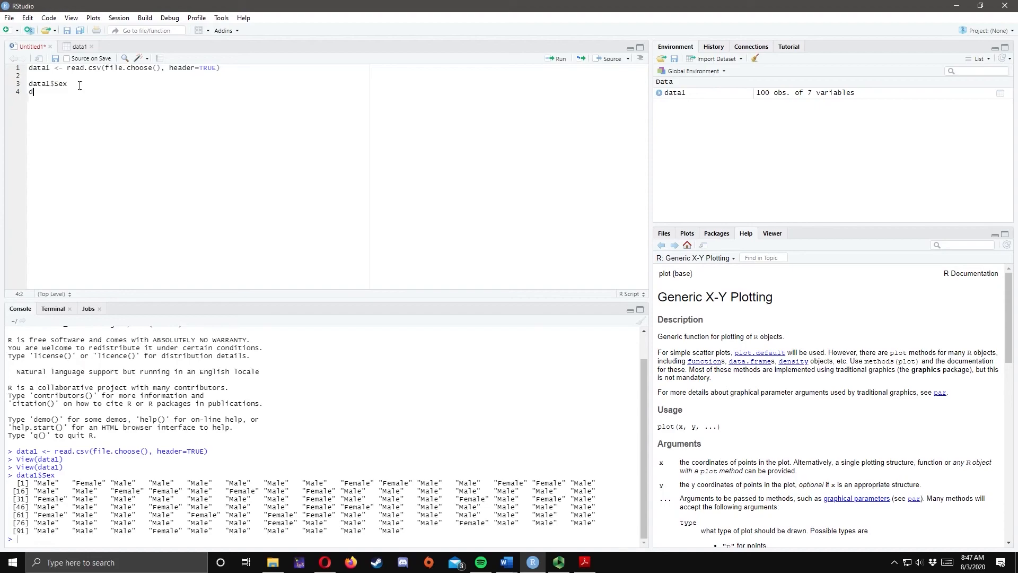
# Add data1$Age and data1$Educational.Attainment lines using autocompletion.
pyautogui.write('ata1')
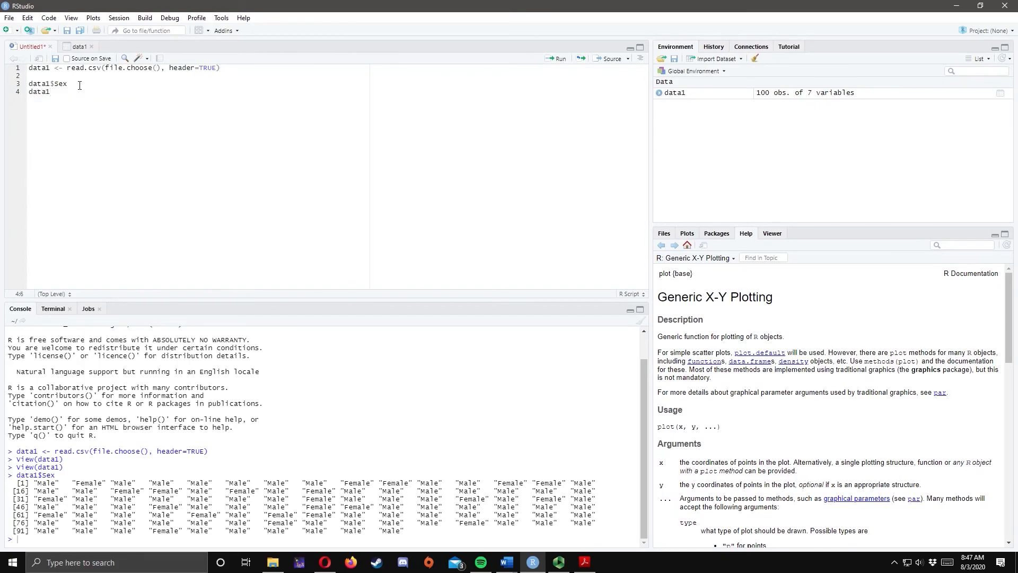
pyautogui.write('$Age')
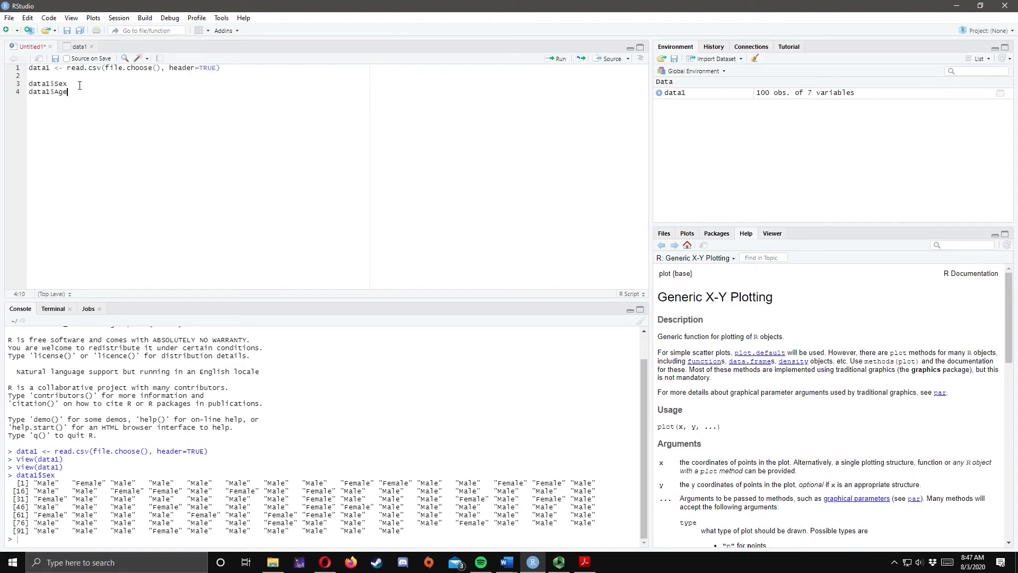
pyautogui.write('d')
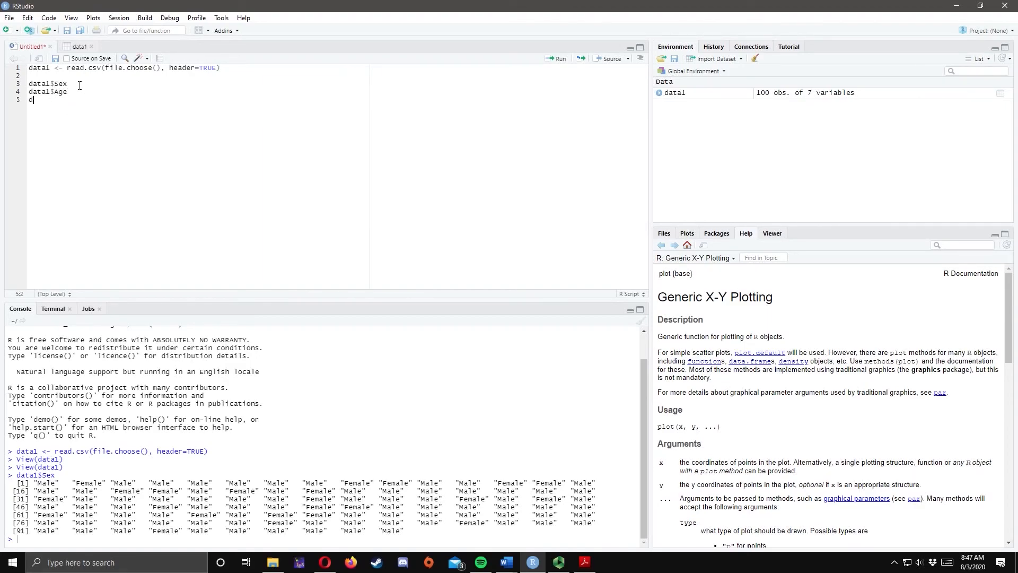
pyautogui.write('ata')
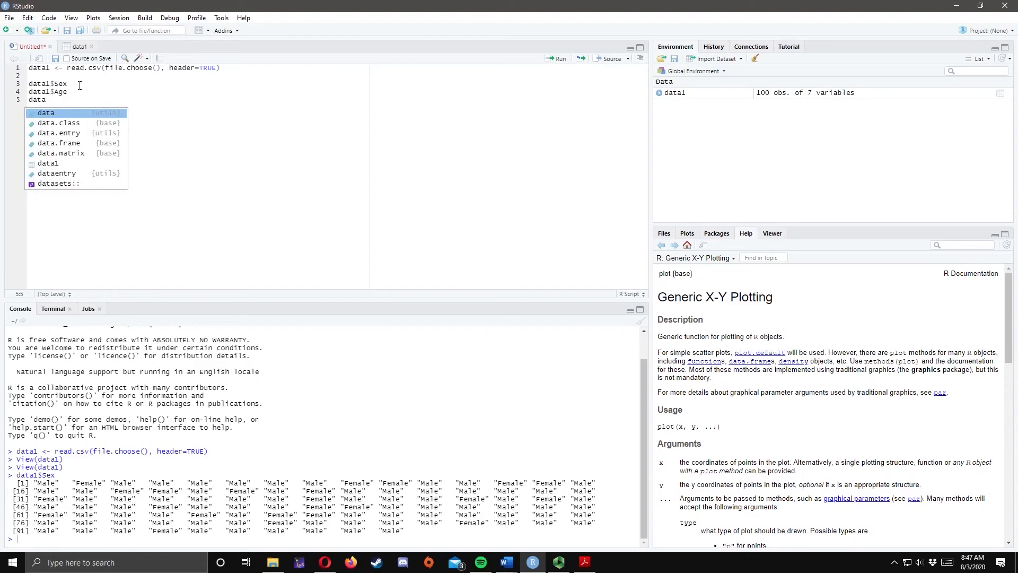
pyautogui.write('$')
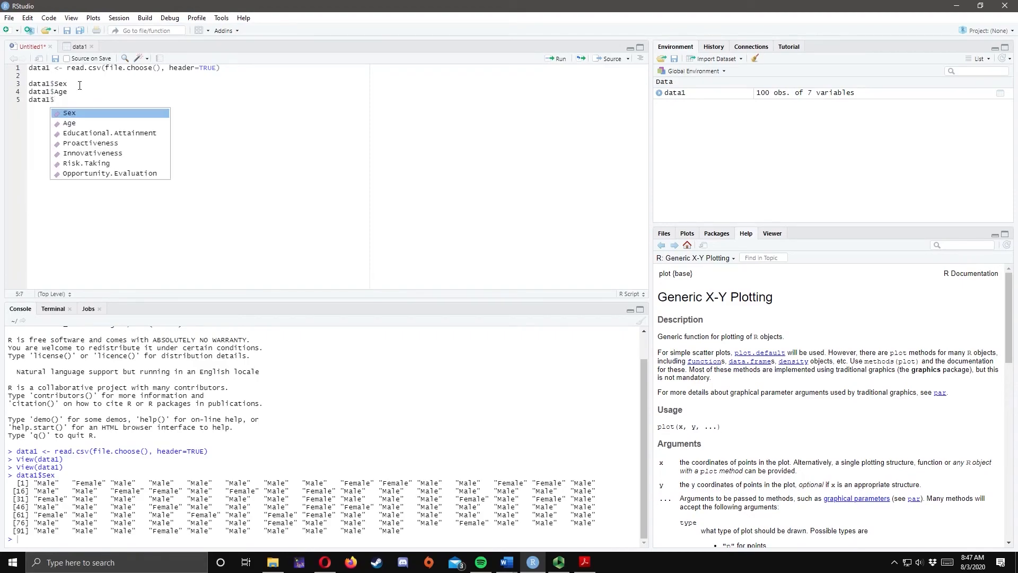
pyautogui.write('Edu')
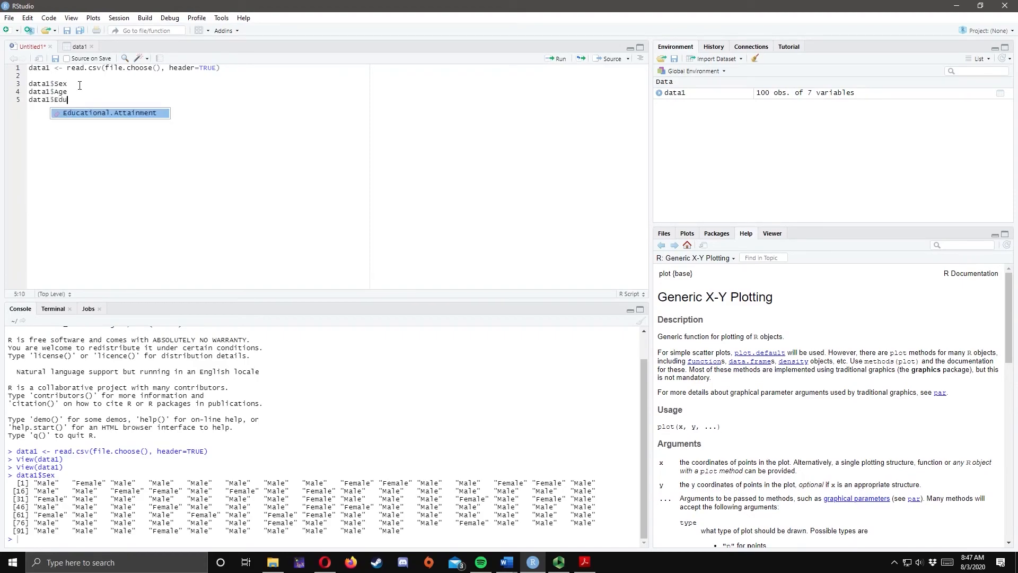
pyautogui.write('ca')
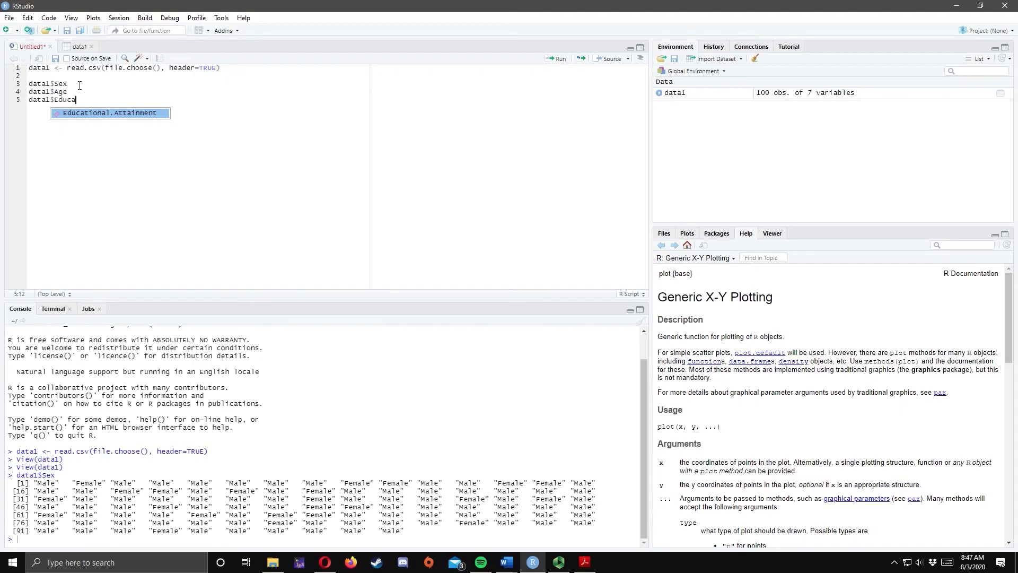
pyautogui.press('Tab')
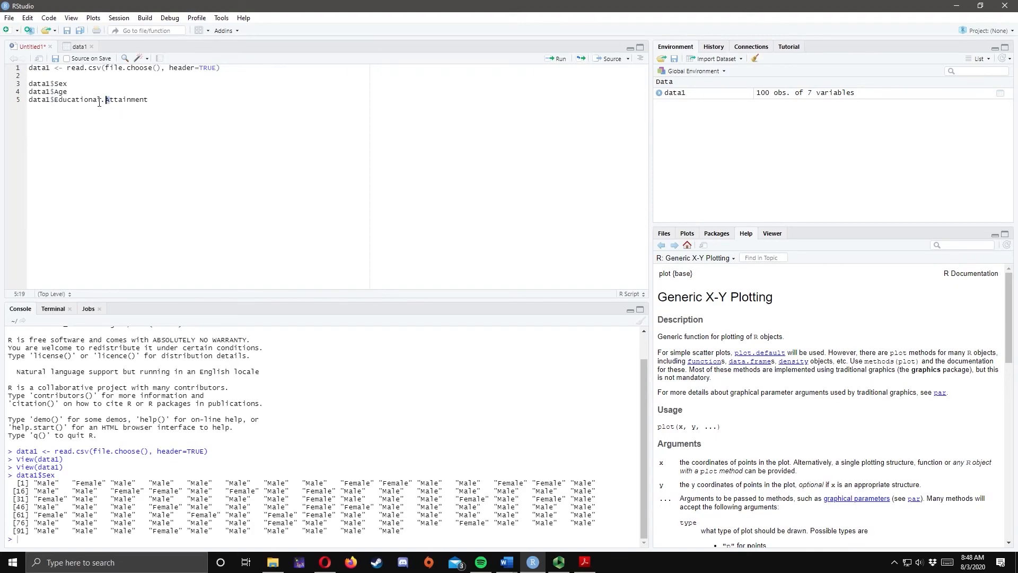
pyautogui.doubleClick(99, 100)
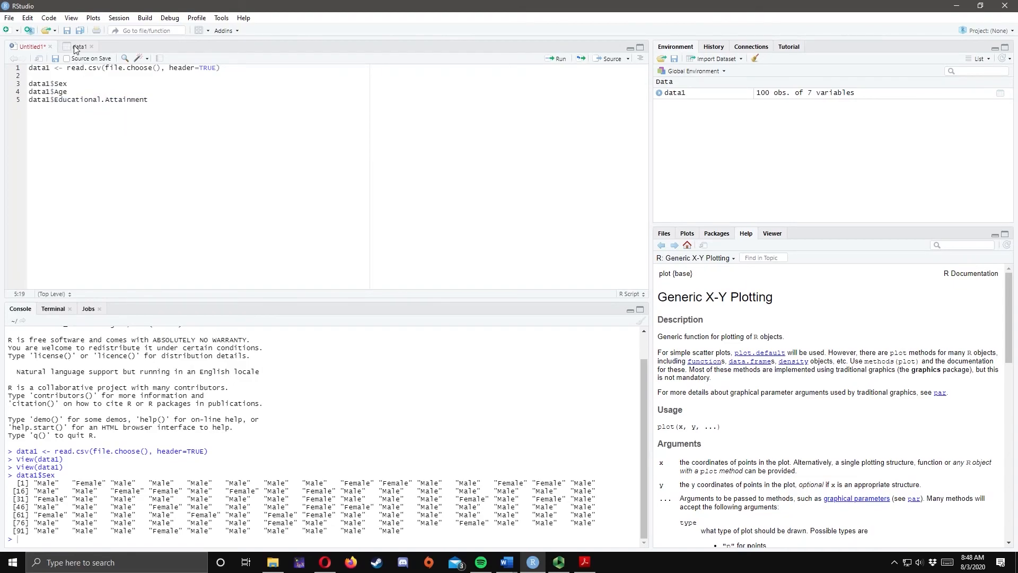
pyautogui.click(80, 45)
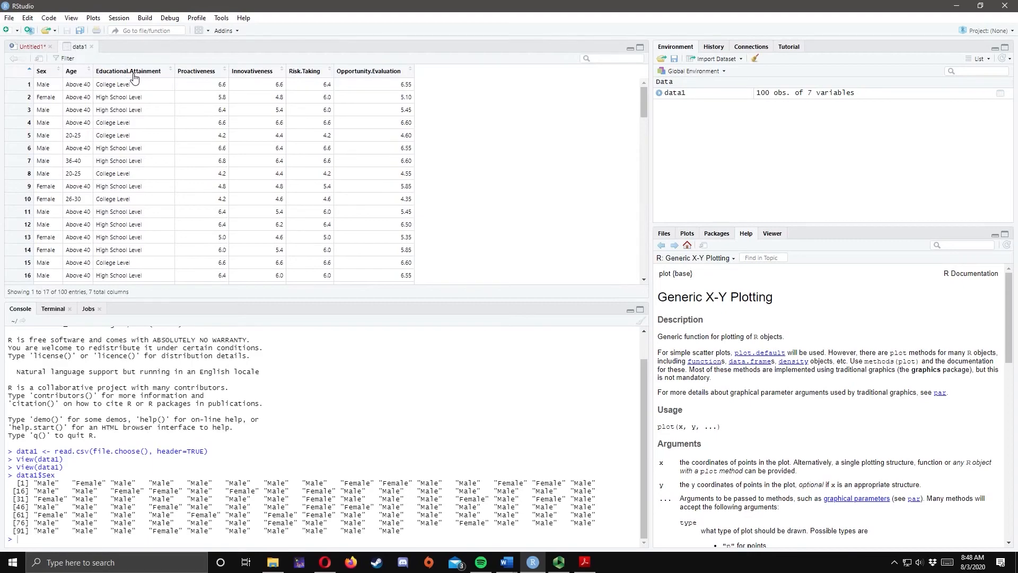
pyautogui.moveTo(134, 78)
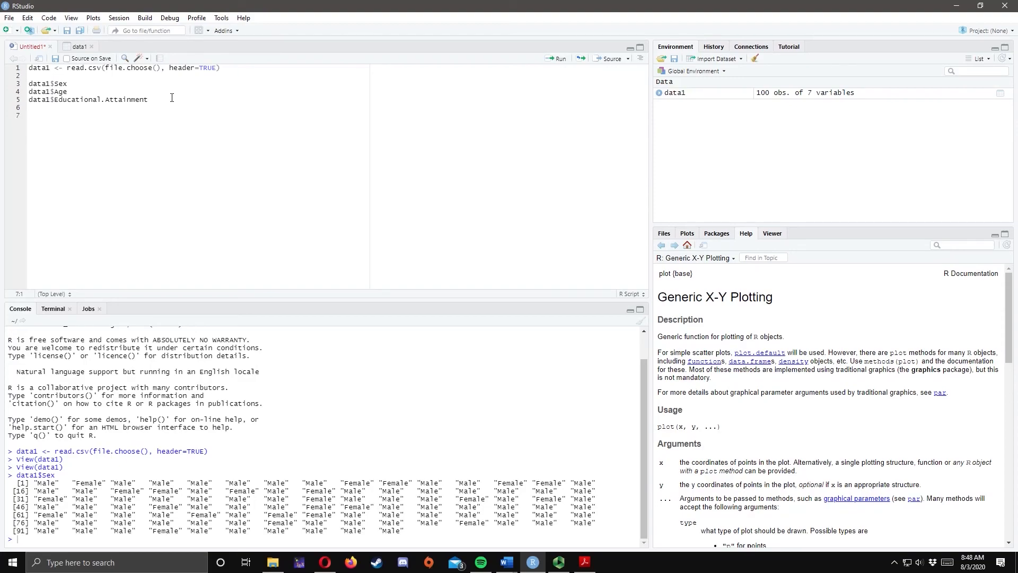
# Add the frequency table line table(data1$Sex) to the script.
pyautogui.write('tab')
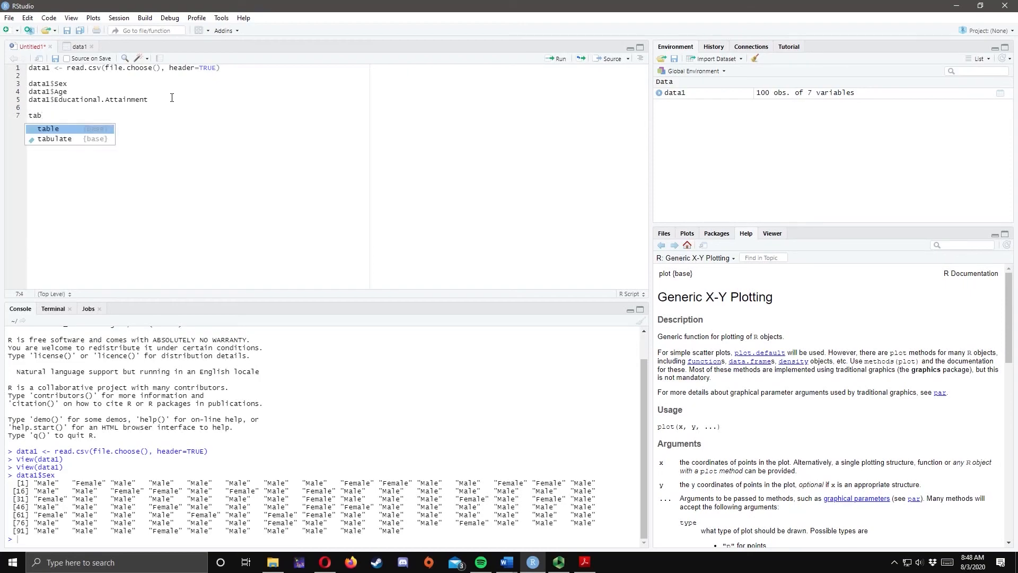
pyautogui.press('Tab')
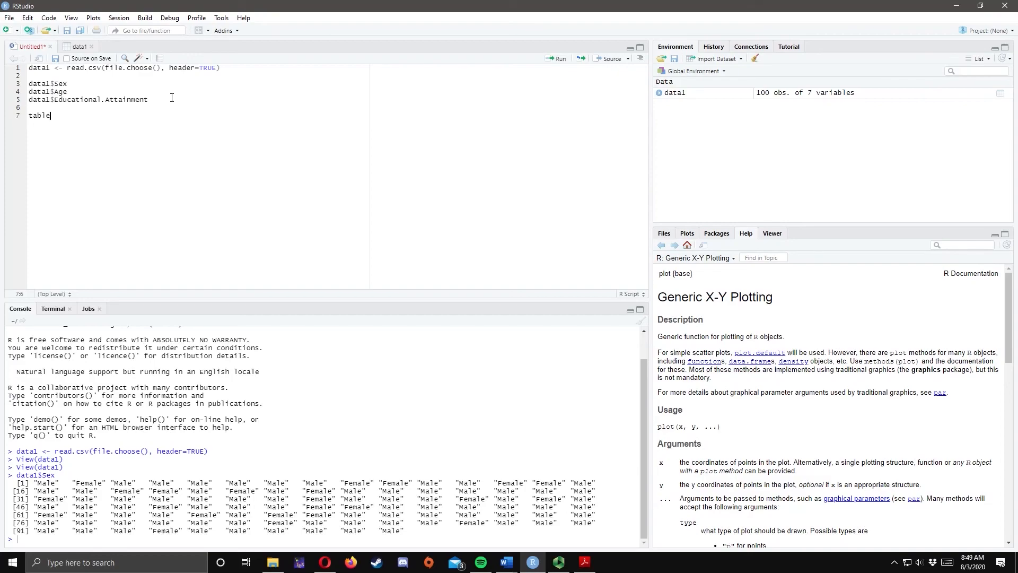
pyautogui.write('(')
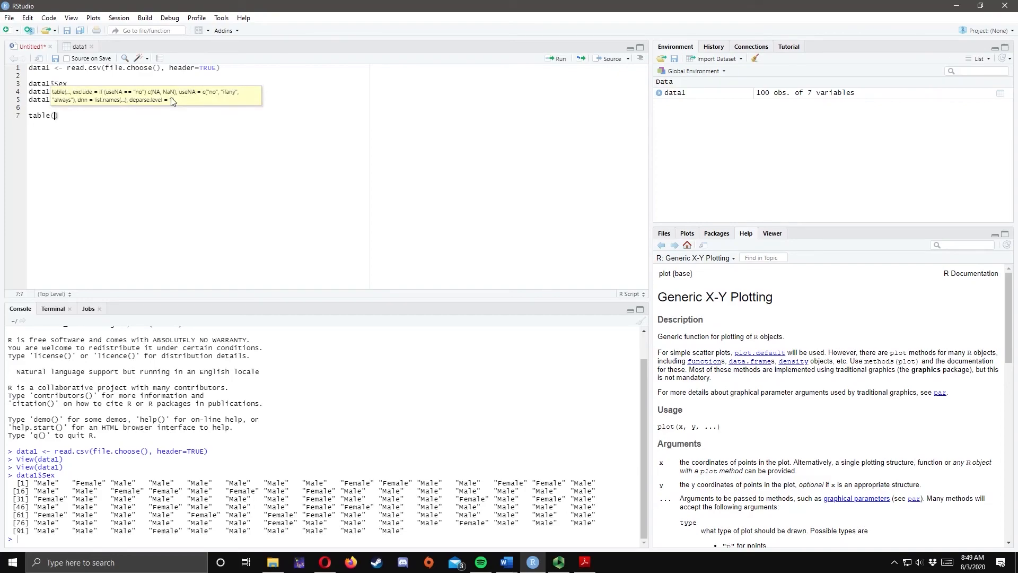
pyautogui.write('data1$Age')
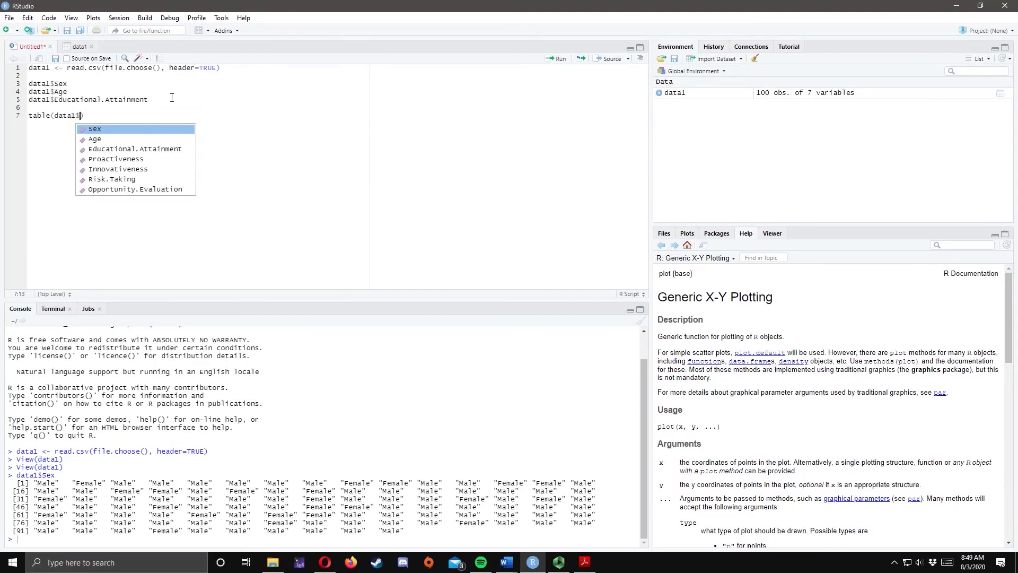
pyautogui.write('Sex')
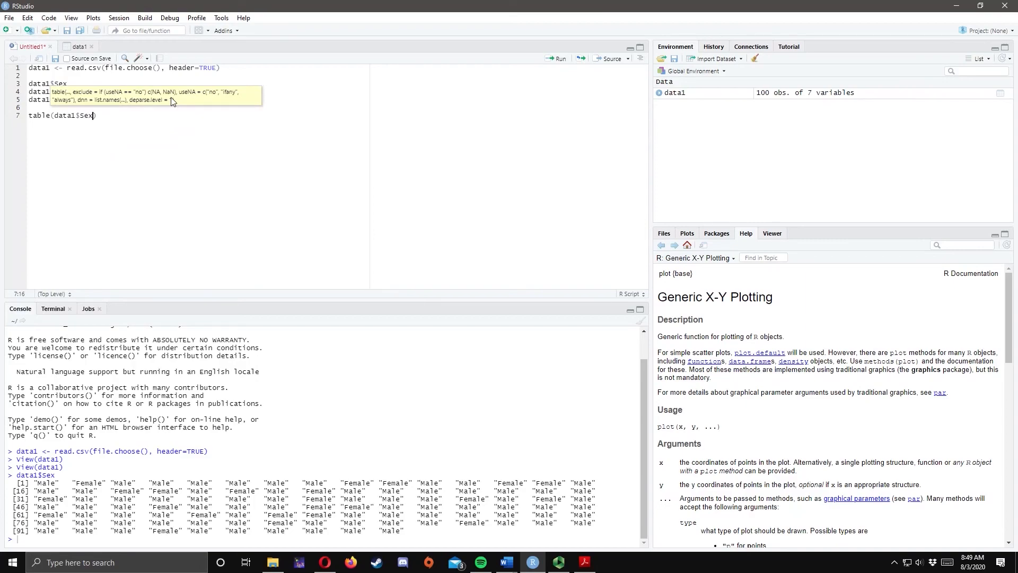
pyautogui.write('data1$Age')
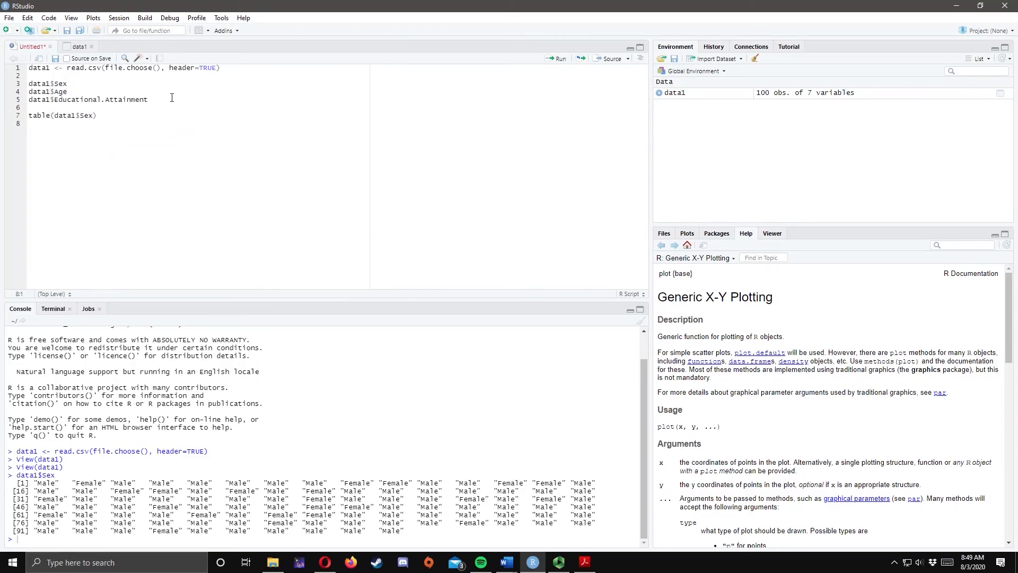
# Add prop.table(table(data1$Sex))*100 on the next line.
pyautogui.write('prop.')
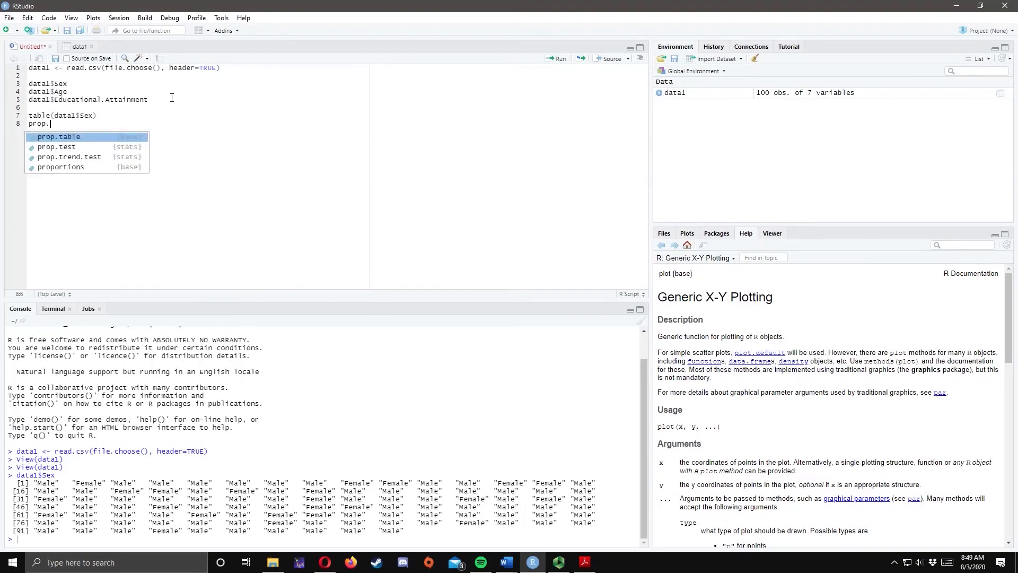
pyautogui.write('table')
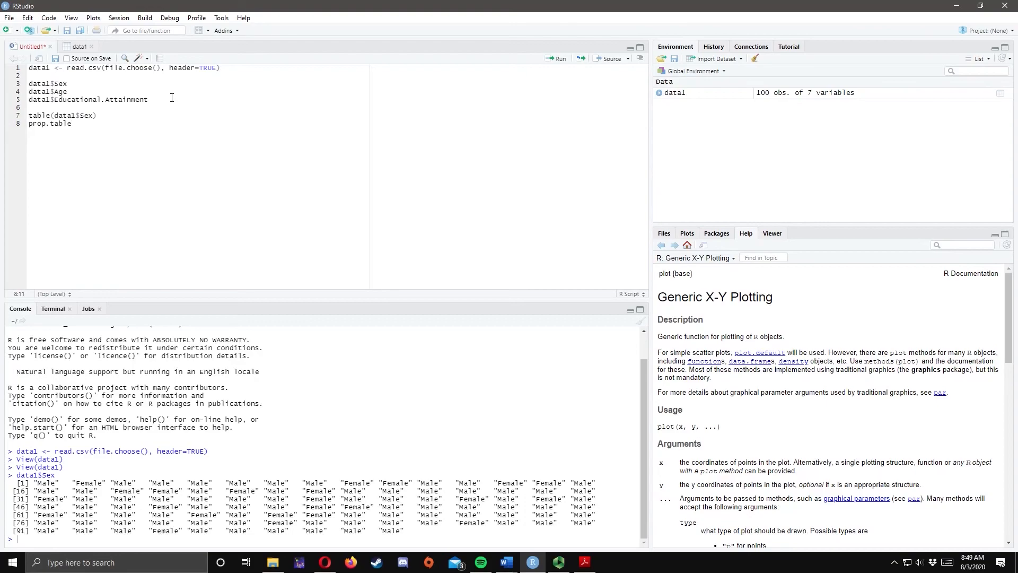
pyautogui.write('(')
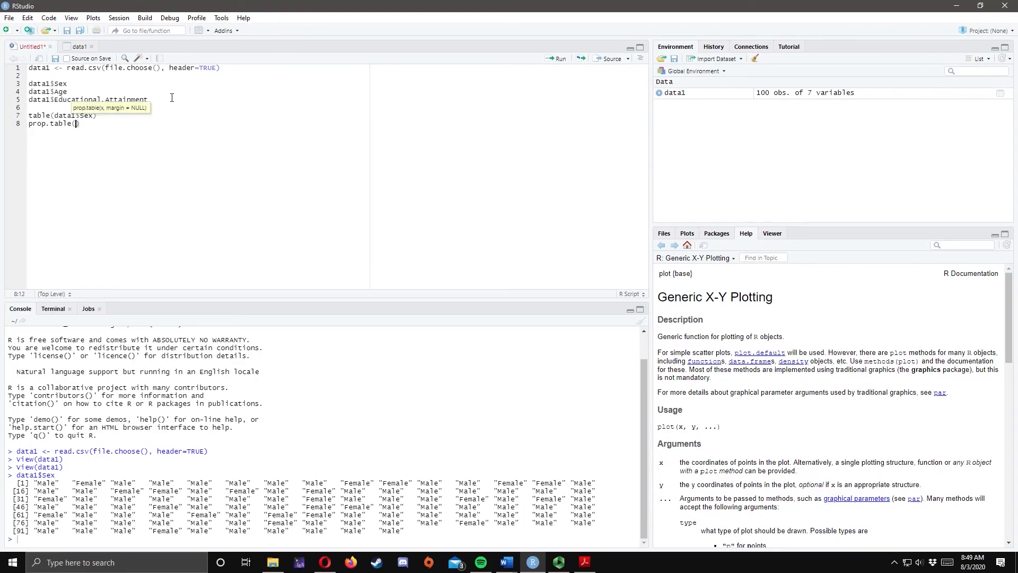
pyautogui.write('ta')
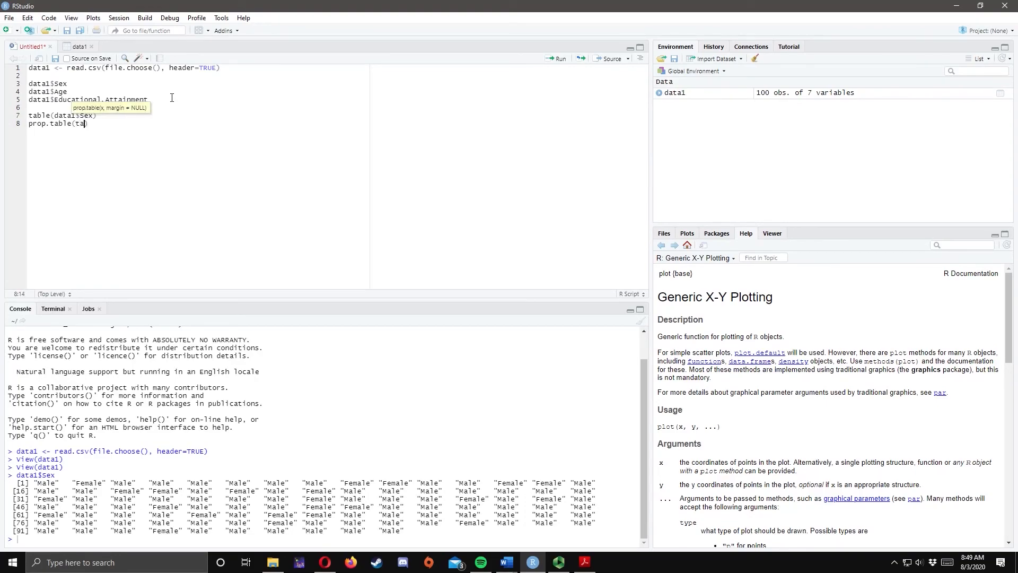
pyautogui.write('ble')
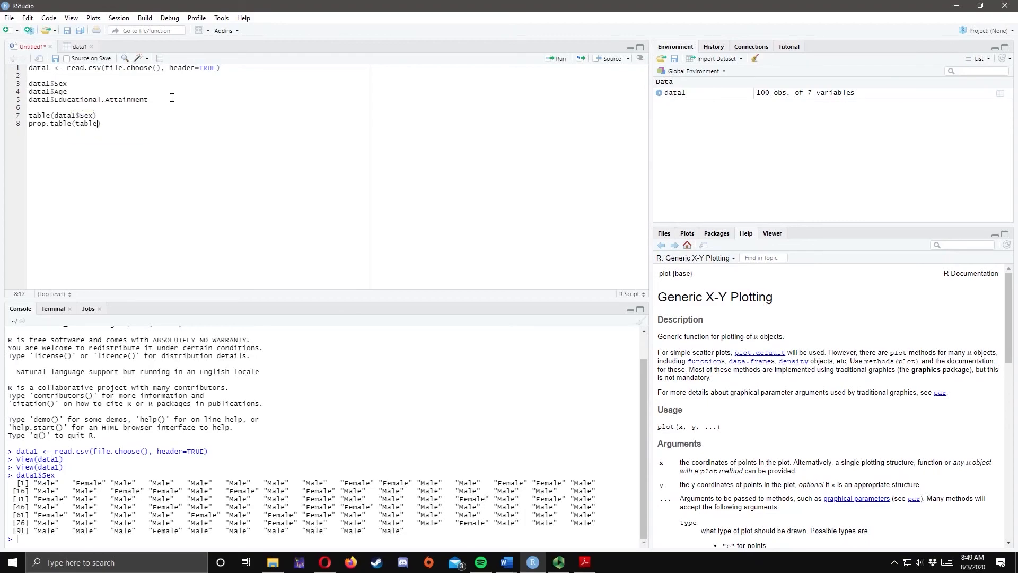
pyautogui.write('(')
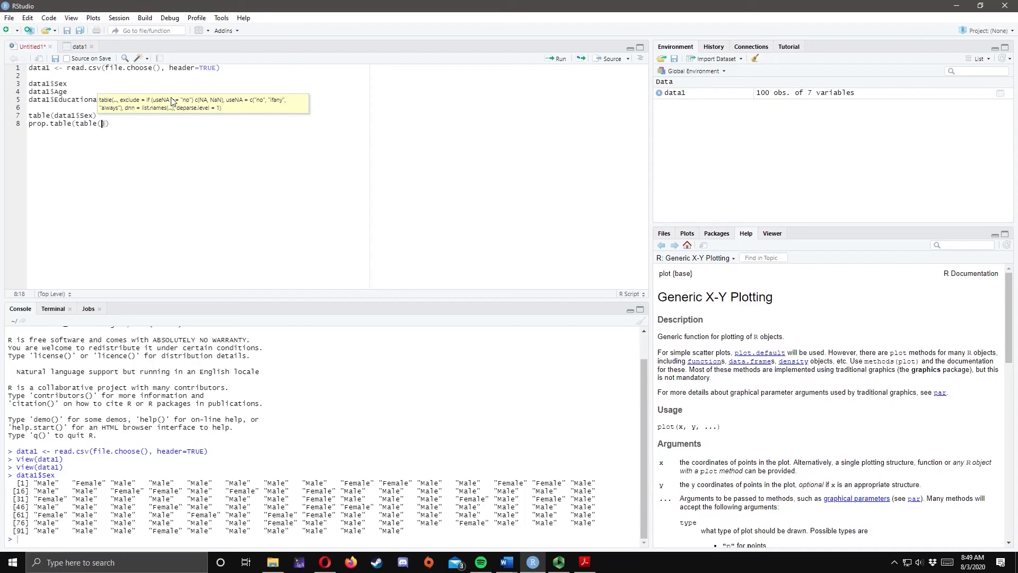
pyautogui.write('data1')
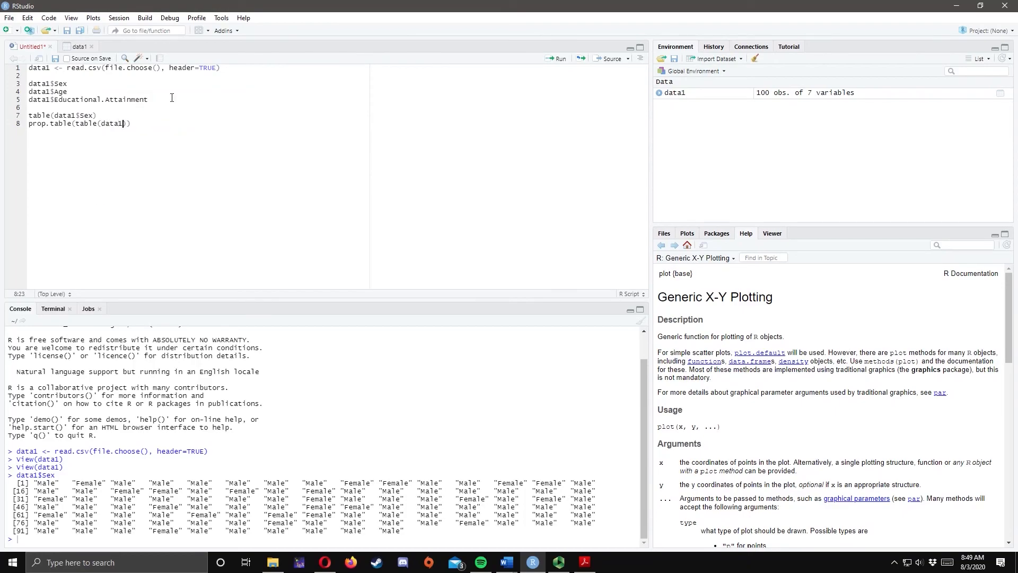
pyautogui.write('$')
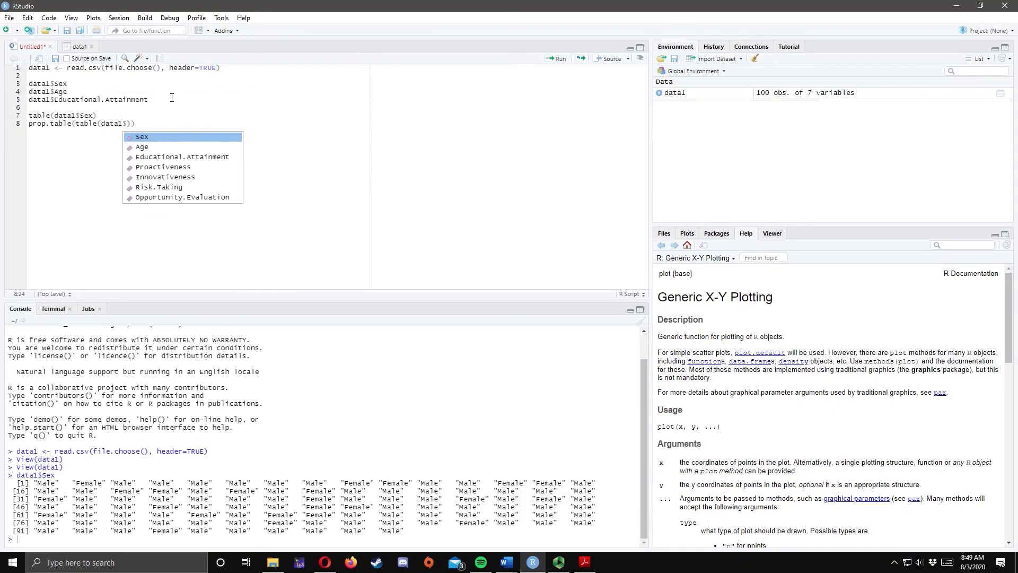
pyautogui.write('Sex')
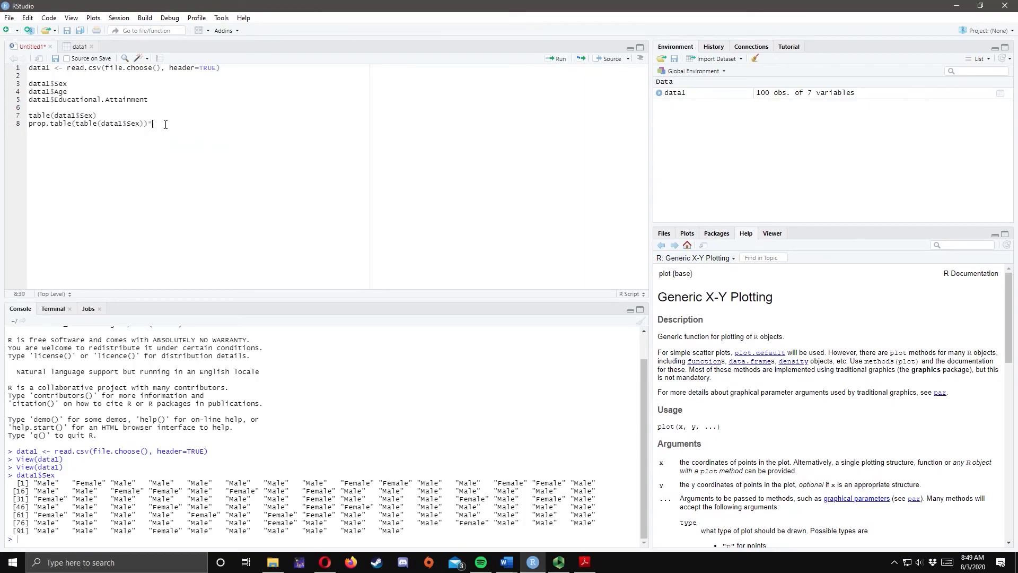
pyautogui.write('100')
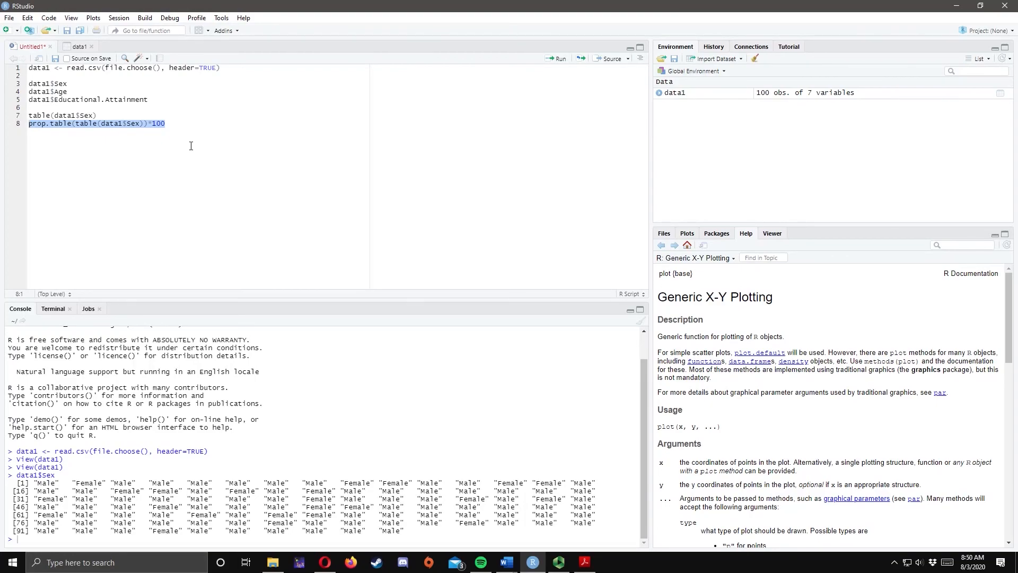
# Run both Sex lines, showing Female 23 and Male 77 counts and percentages.
pyautogui.click(166, 124)
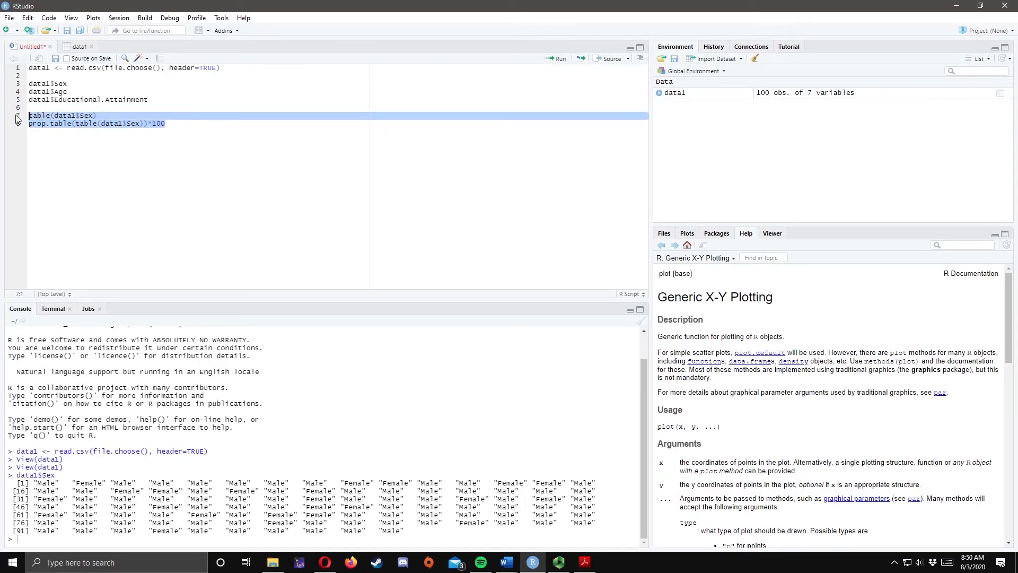
pyautogui.click(558, 59)
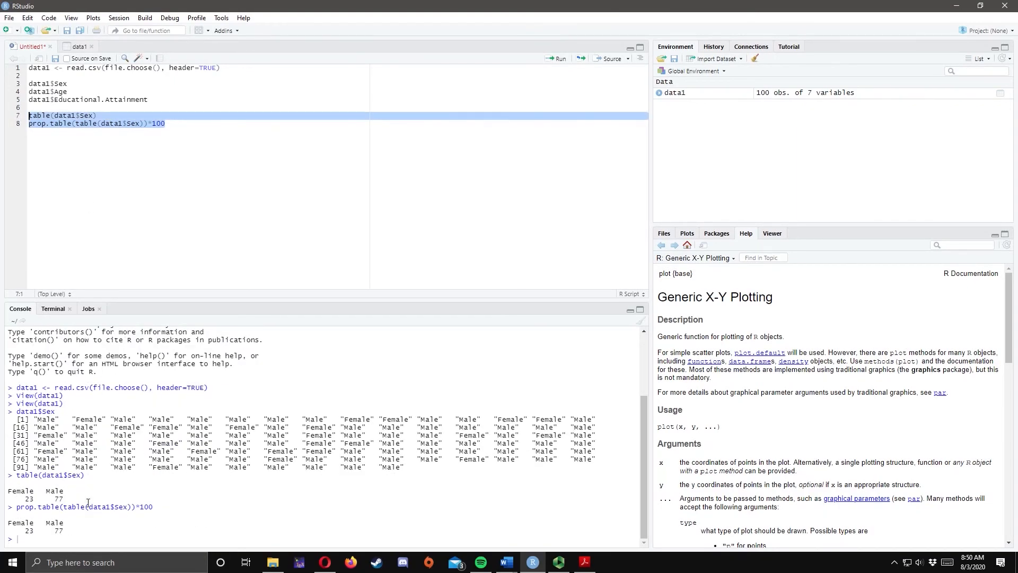
pyautogui.moveTo(48, 497)
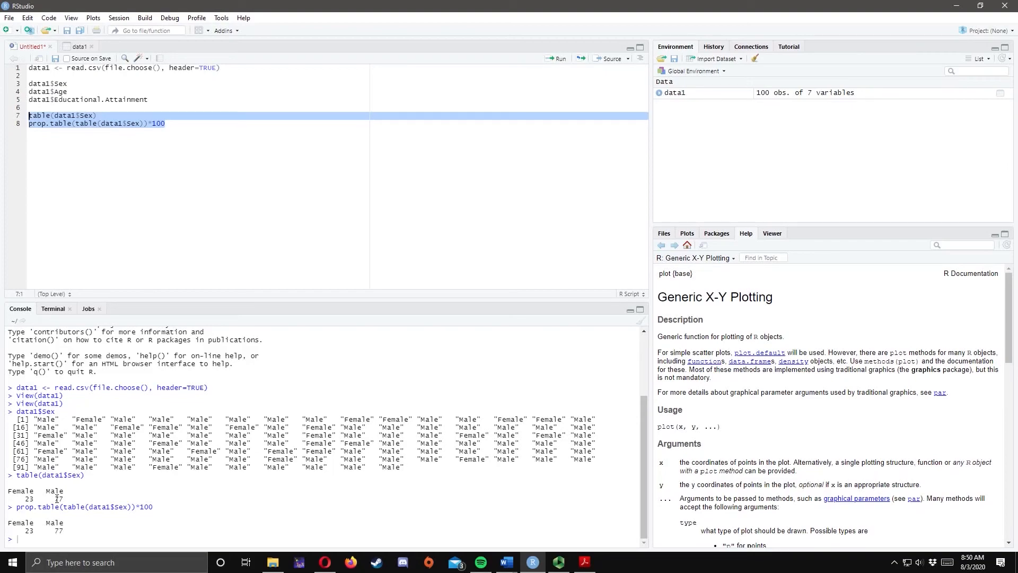
pyautogui.moveTo(66, 532)
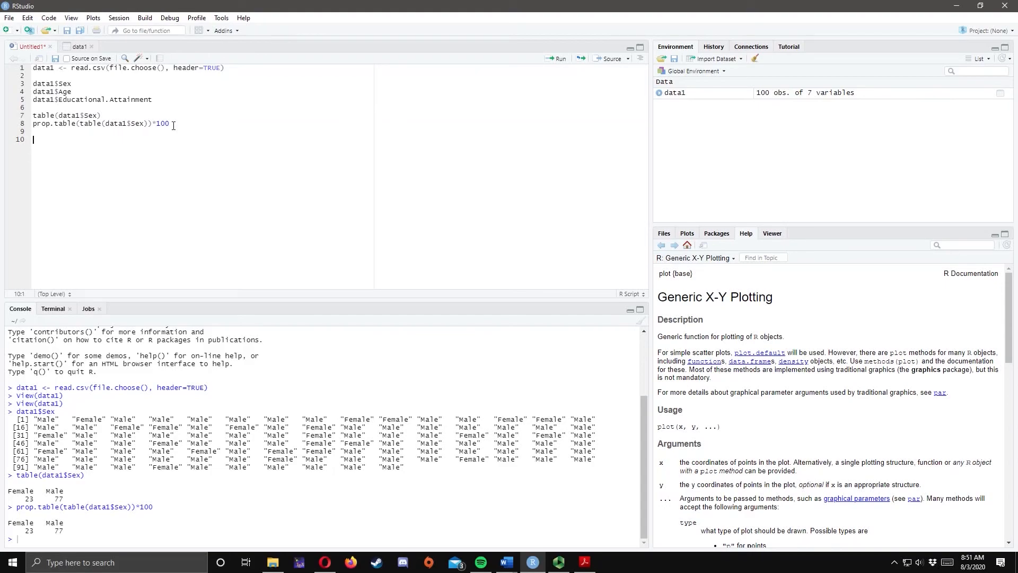
# Type table(data1$Age) and, below it, prop.table(table(data1$Age)).
pyautogui.write('table')
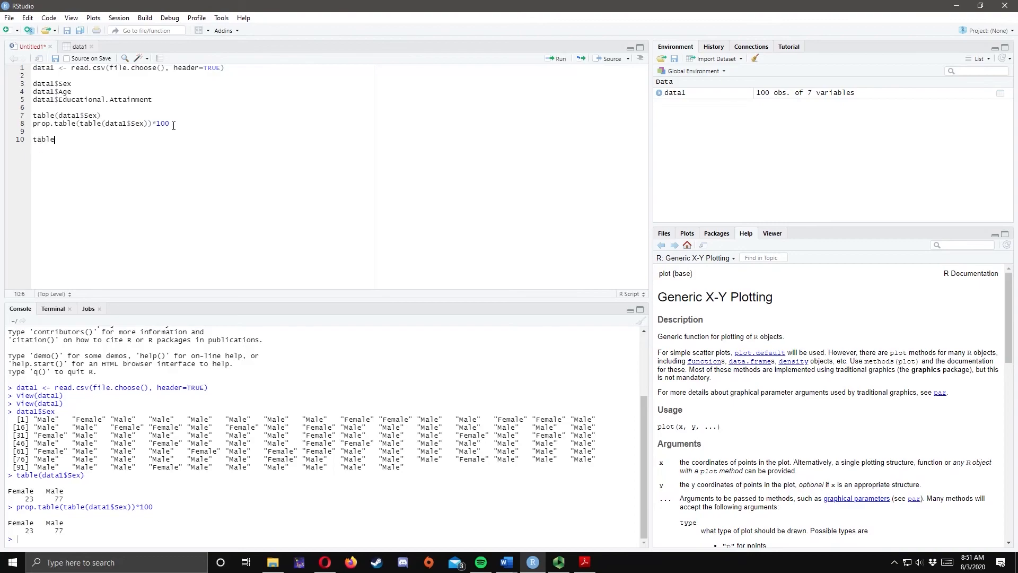
pyautogui.write('()')
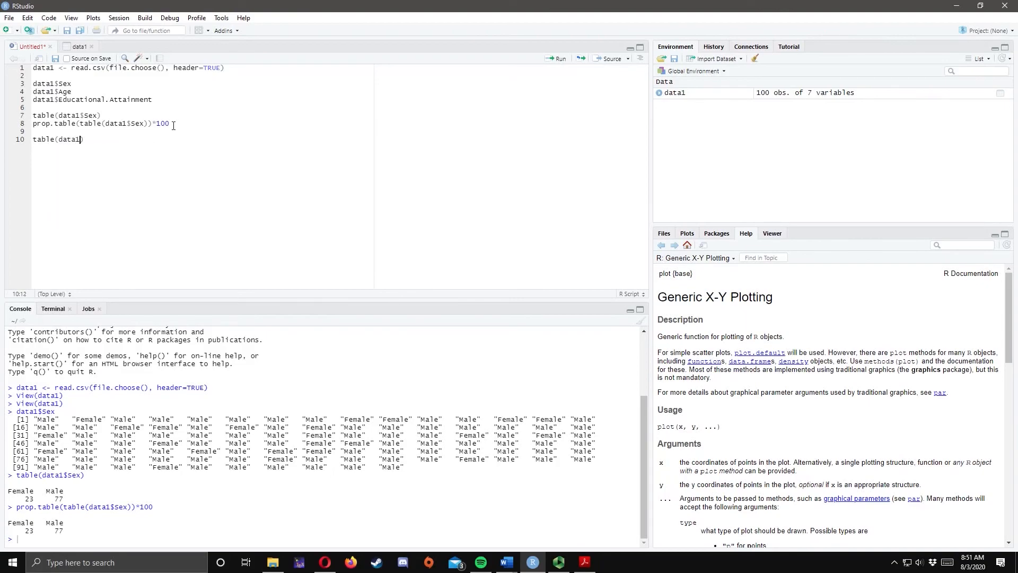
pyautogui.write('$Age')
pyautogui.write('prop.tab')
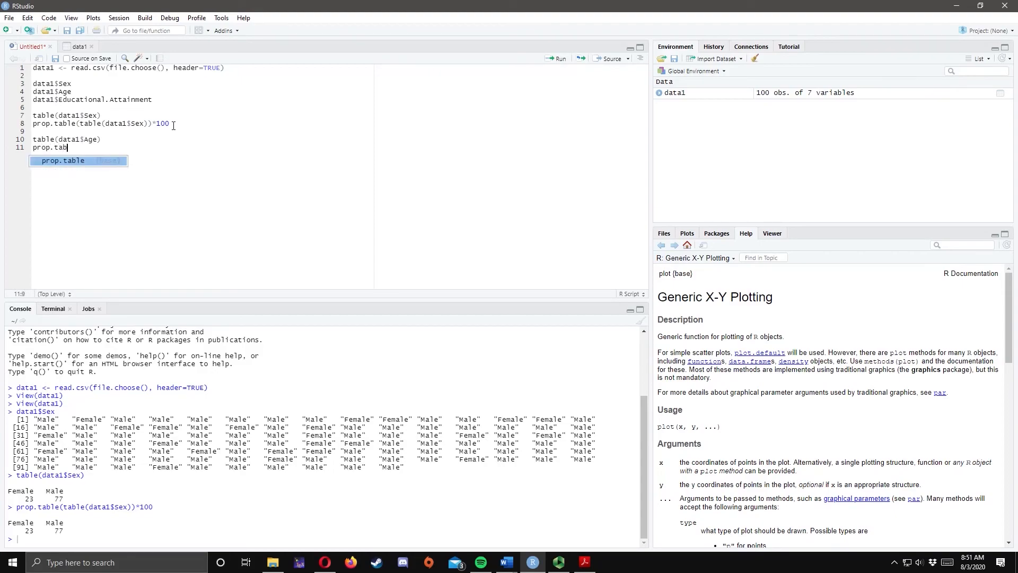
pyautogui.press('Tab')
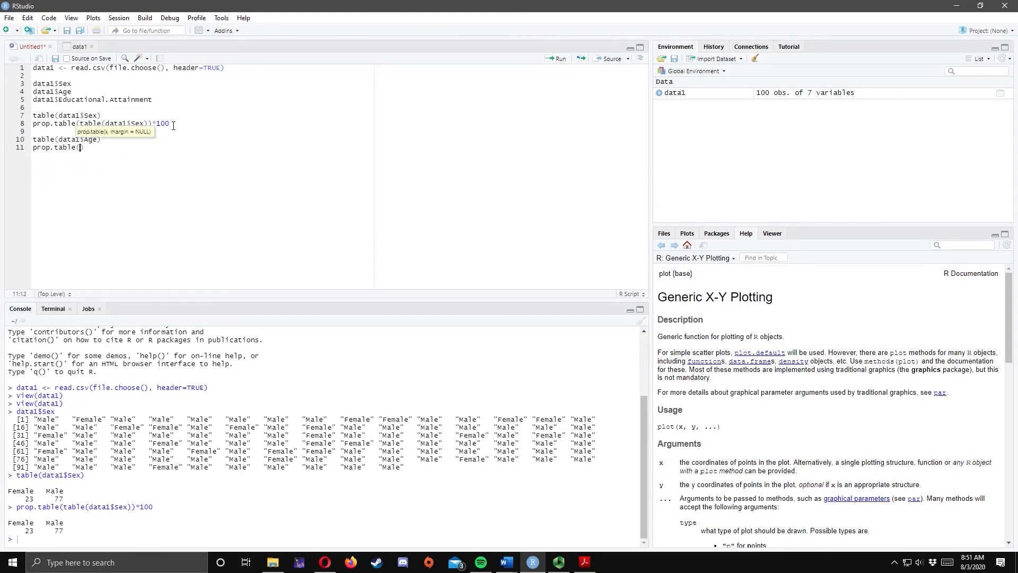
pyautogui.write('t')
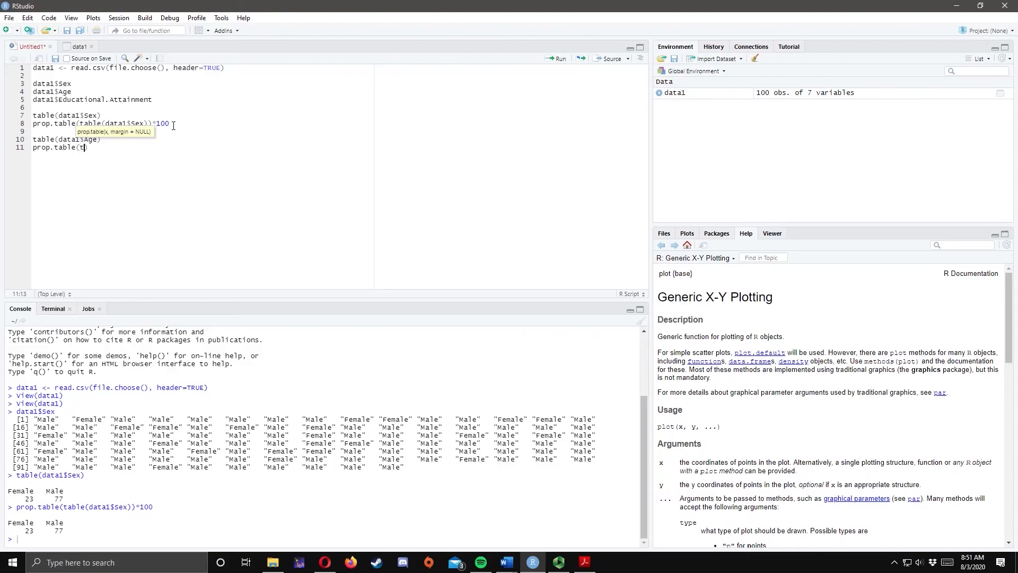
pyautogui.write('able(')
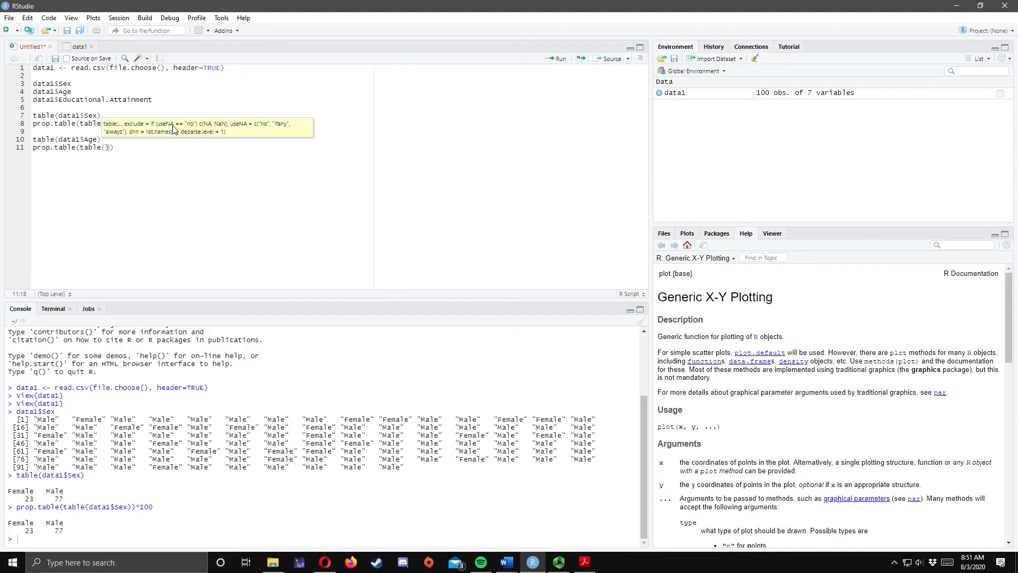
pyautogui.write('data1')
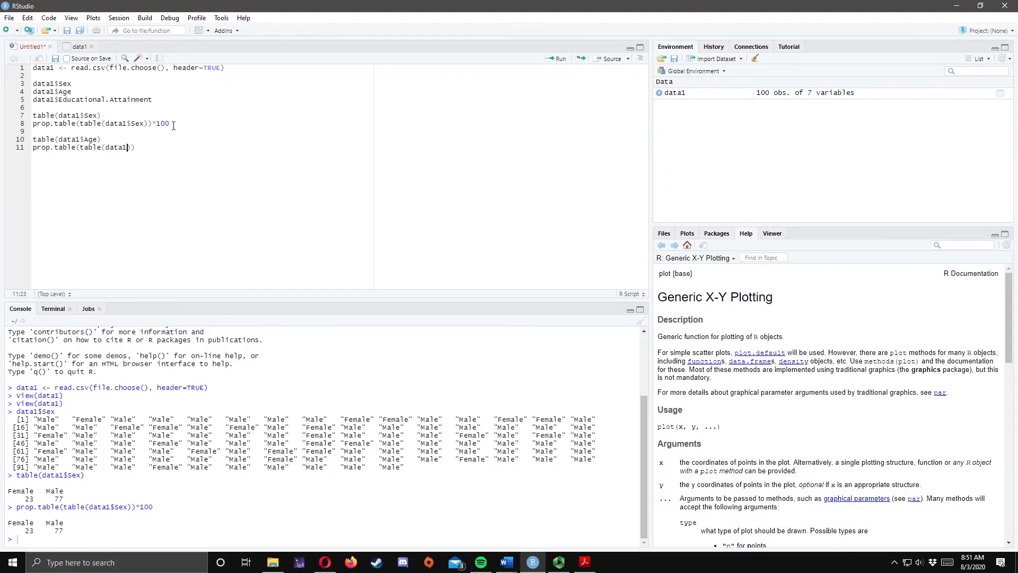
pyautogui.write('$')
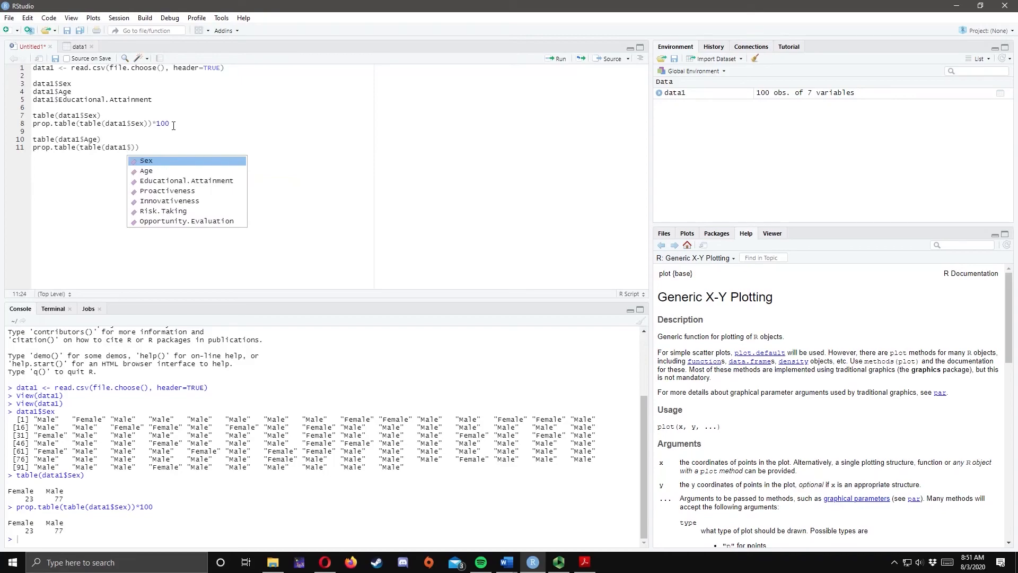
pyautogui.write('Age')
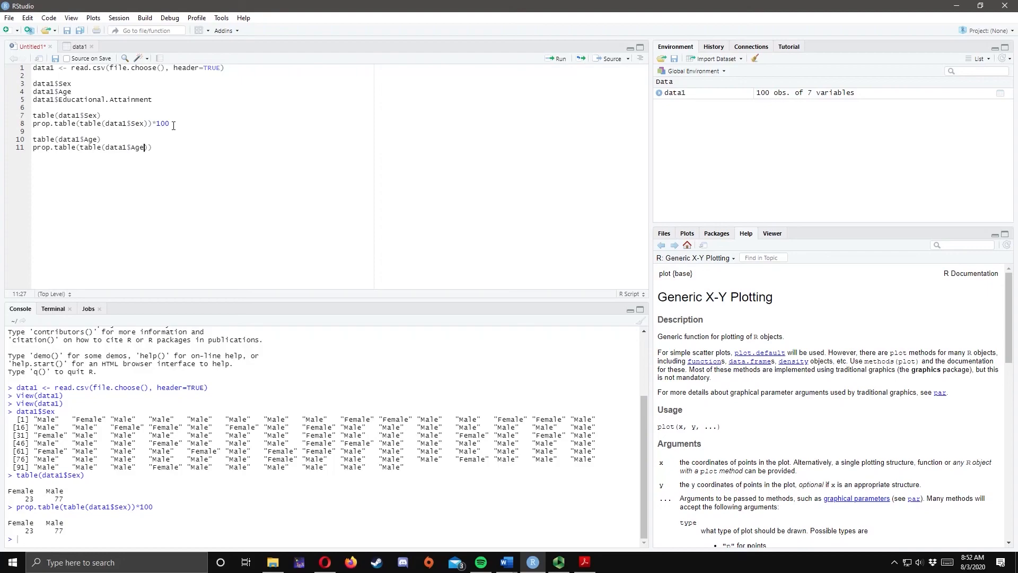
pyautogui.moveTo(185, 148)
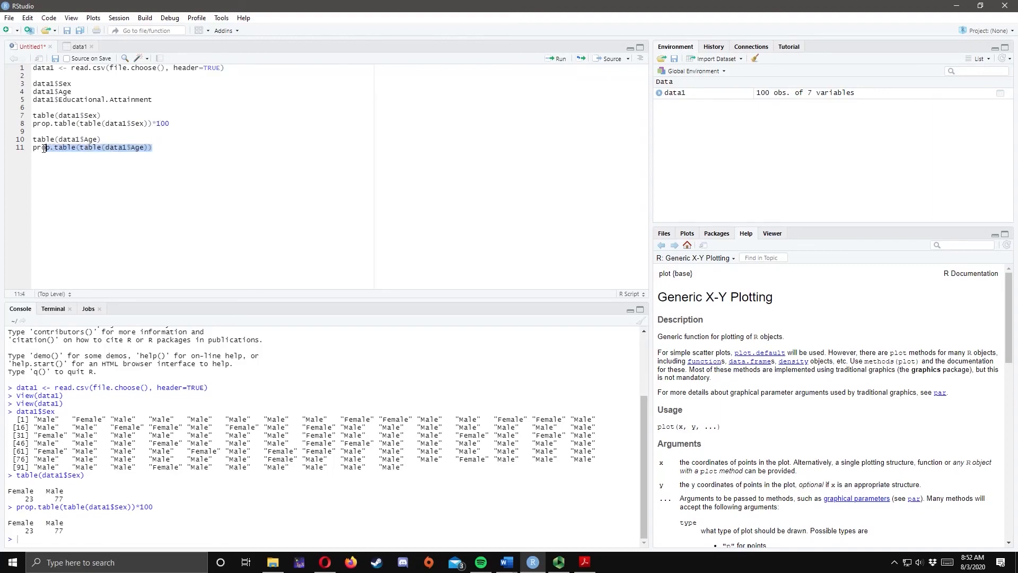
# Select and run lines 10–11, giving Age counts 10, 4, 7, 12, 67 and proportions.
pyautogui.moveTo(33, 139); pyautogui.dragTo(152, 147)
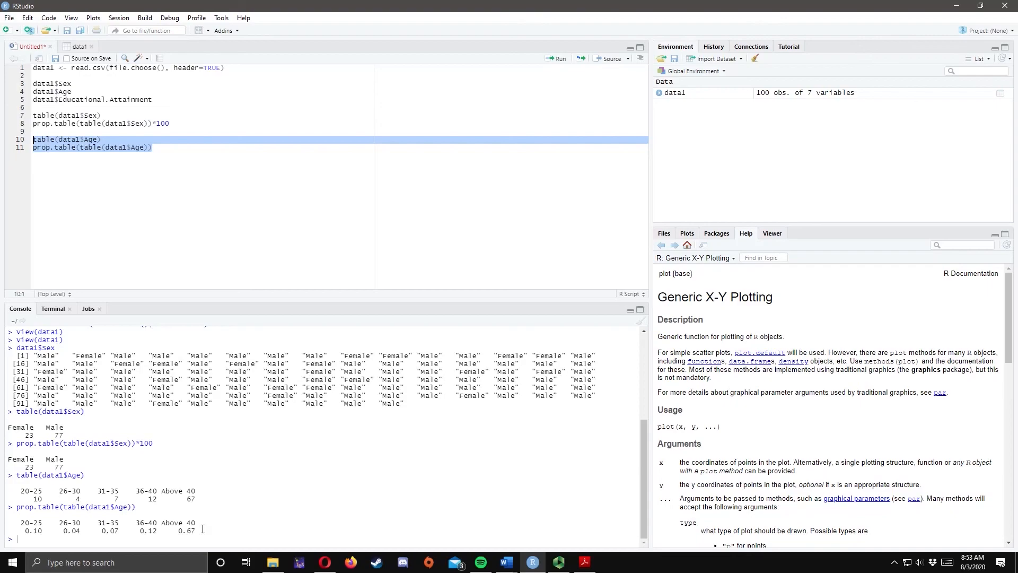
pyautogui.moveTo(377, 563)
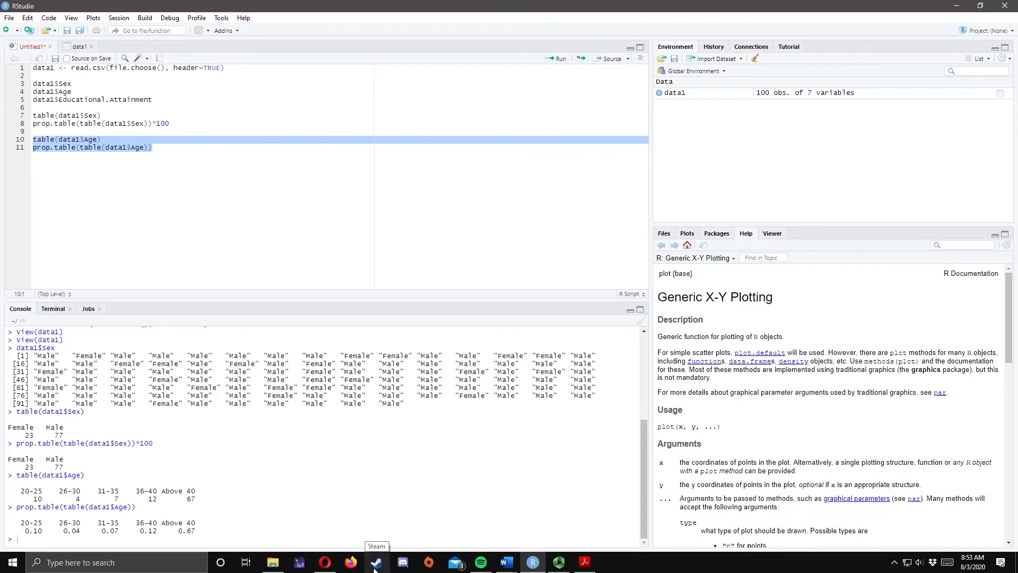
pyautogui.moveTo(642, 541)
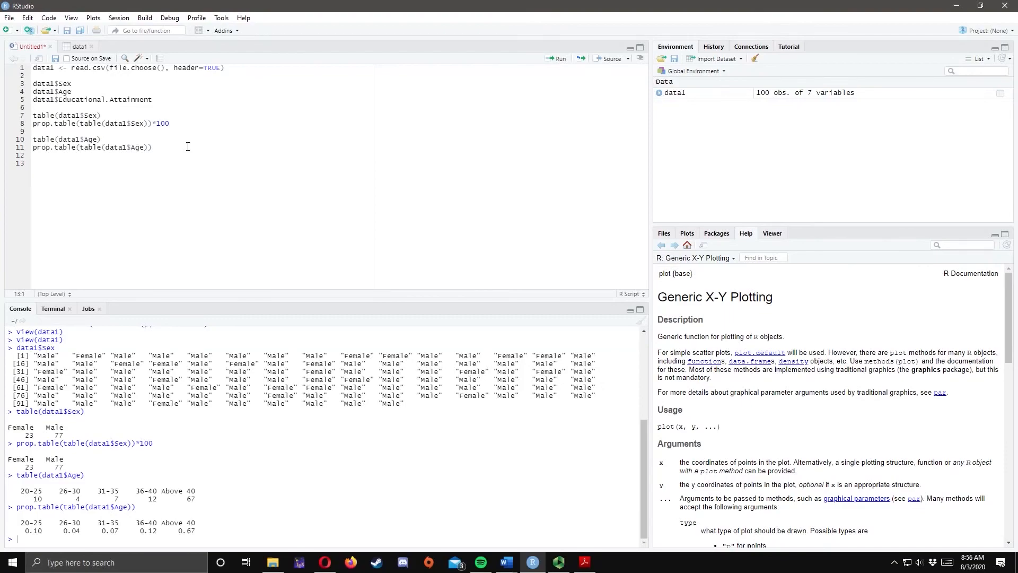
# Type and run xtabs(~Sex+Age, data1), giving Female 1, 2, 1, 1, 18 and Male 9, 2, 6, 11, 49.
pyautogui.write('xta')
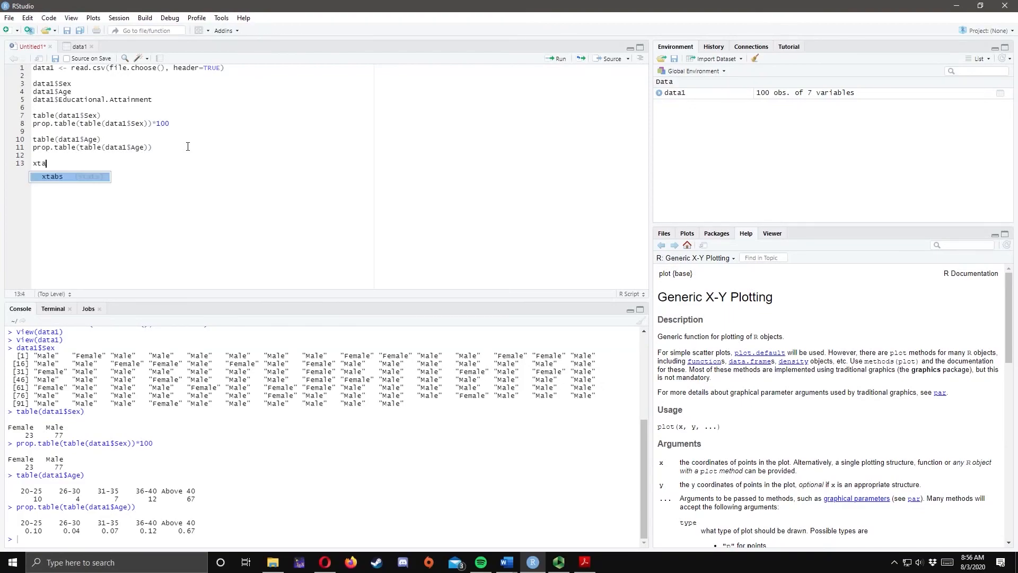
pyautogui.write('bs')
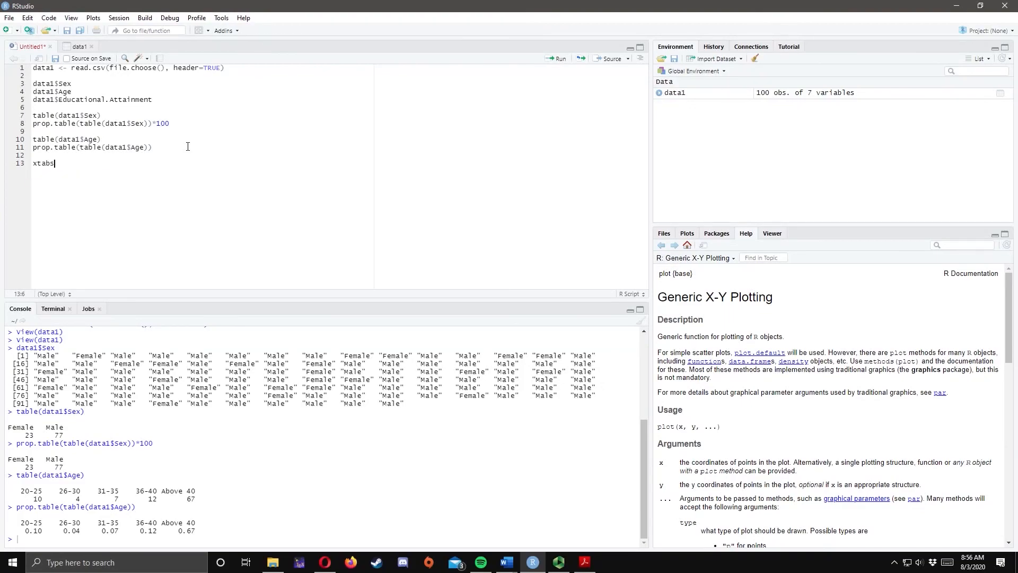
pyautogui.write('(')
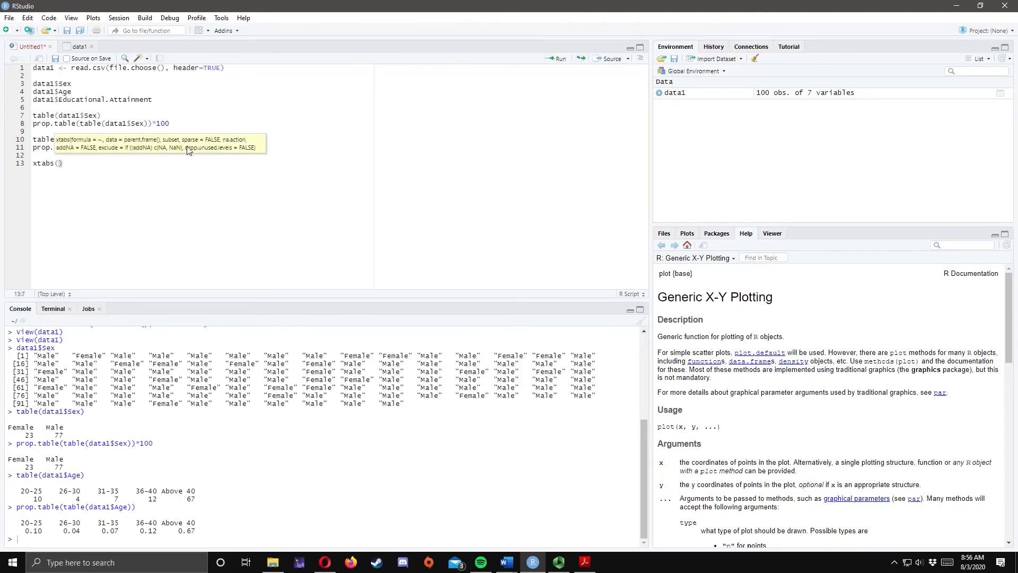
pyautogui.write('~')
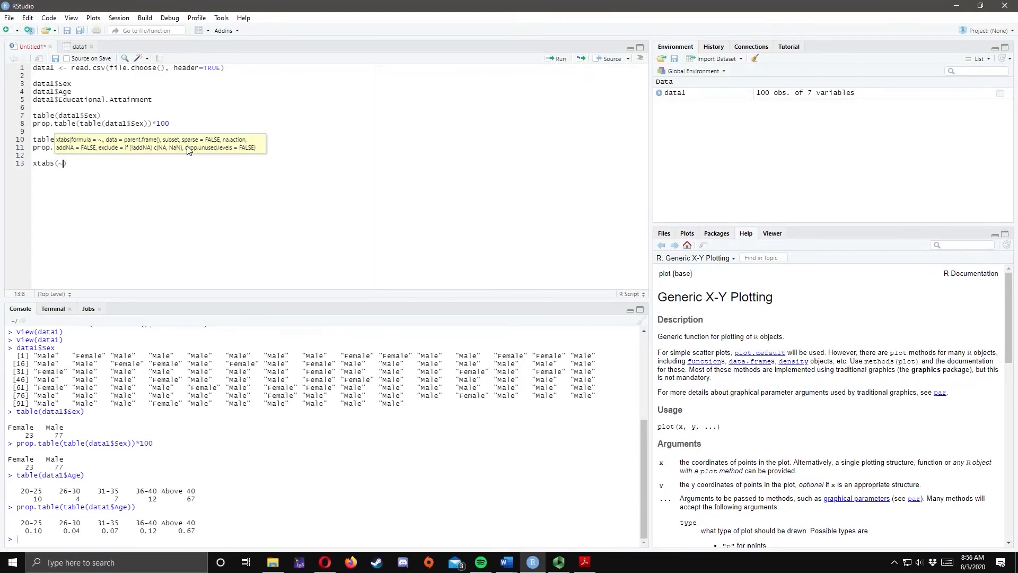
pyautogui.write('S')
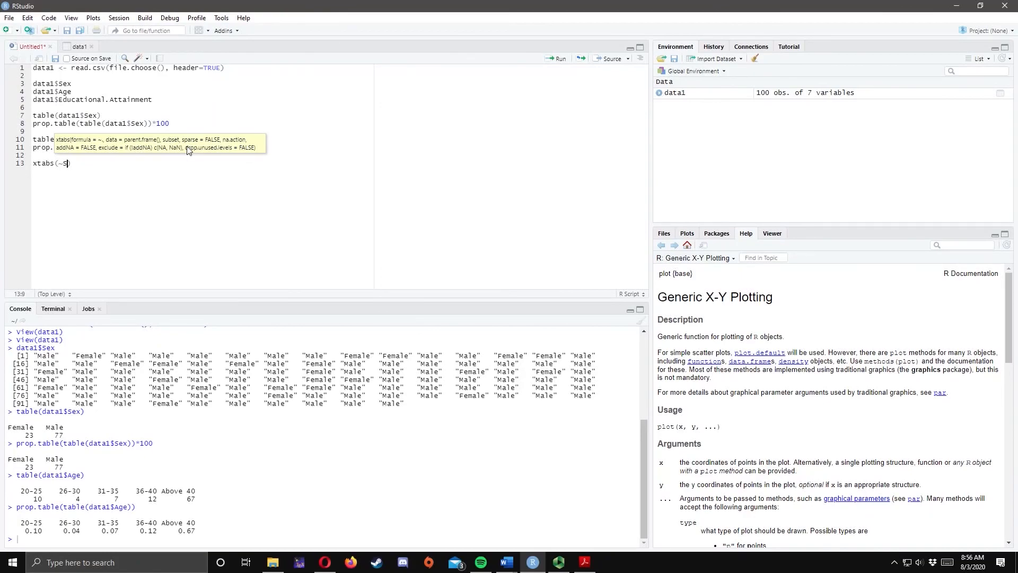
pyautogui.write('ex')
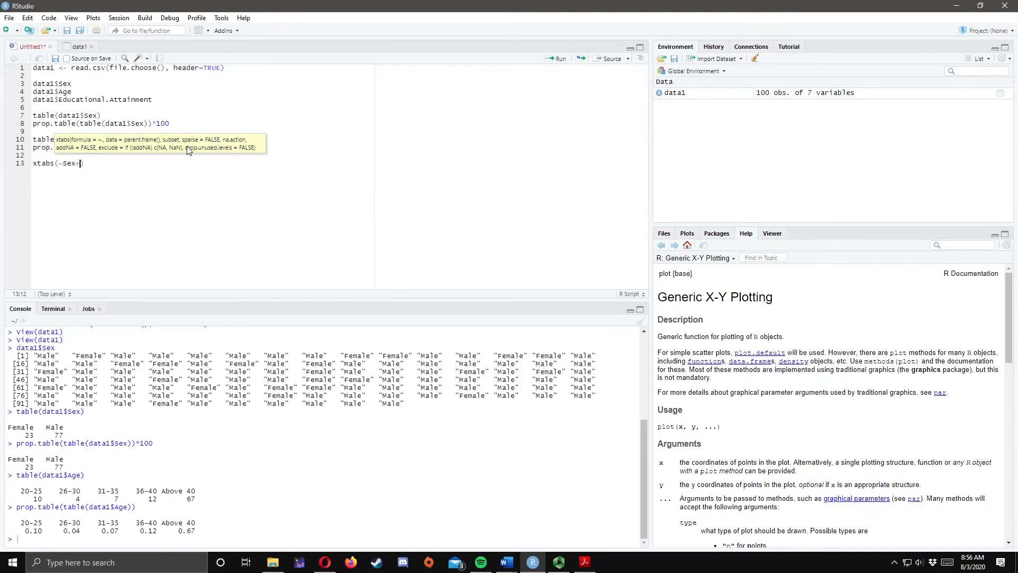
pyautogui.write('+A')
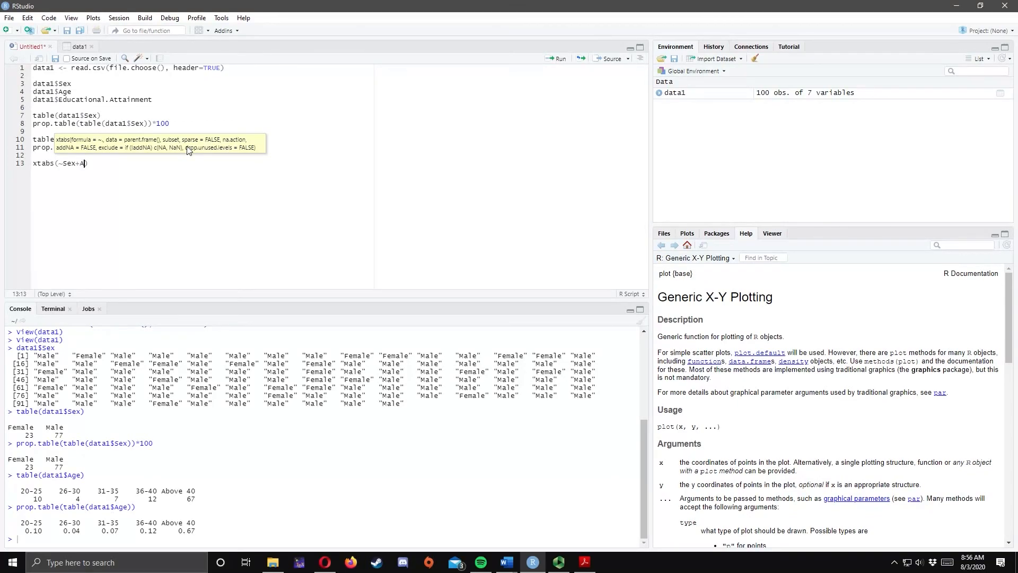
pyautogui.write('ge')
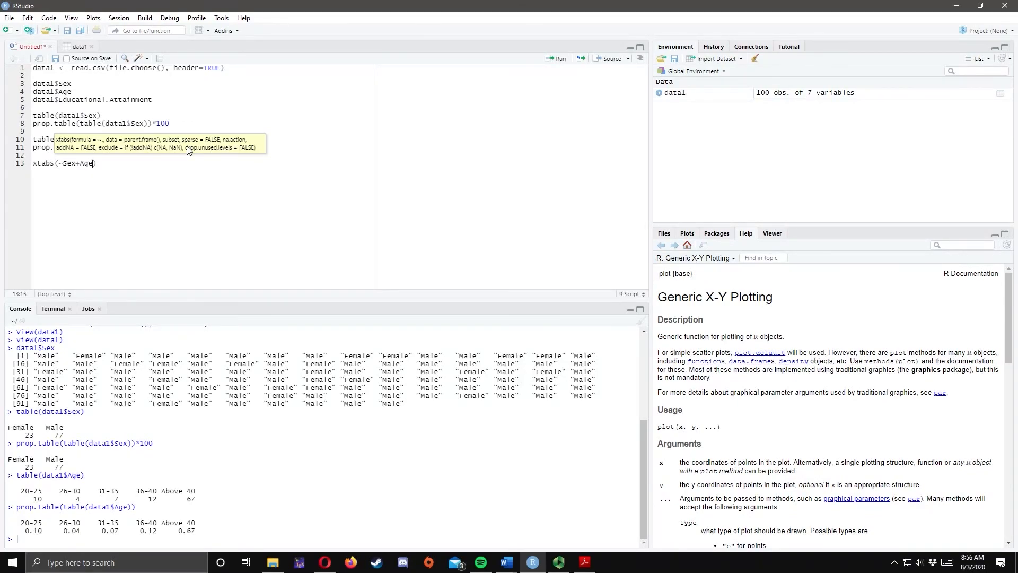
pyautogui.write(', data1')
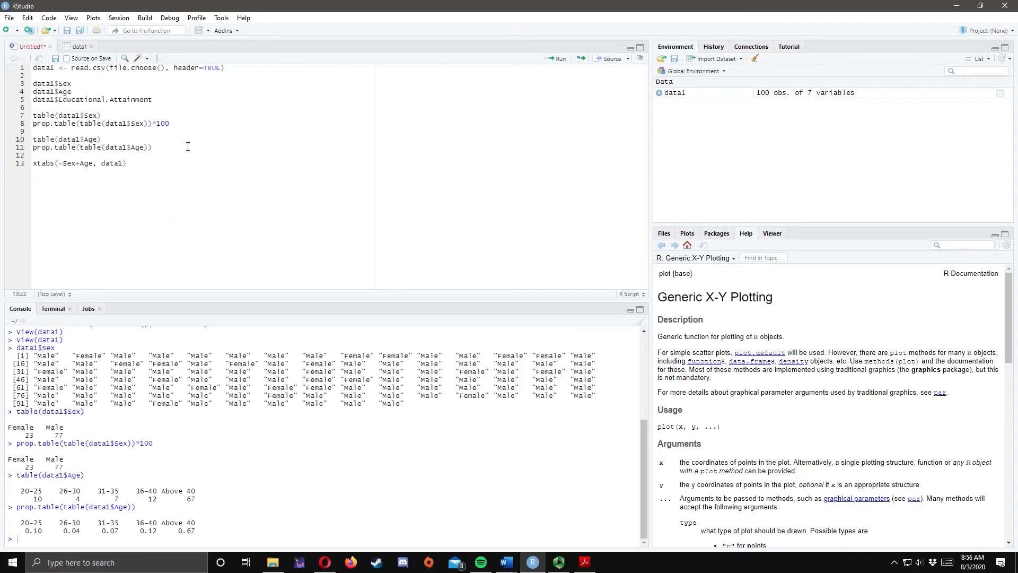
pyautogui.click(557, 58)
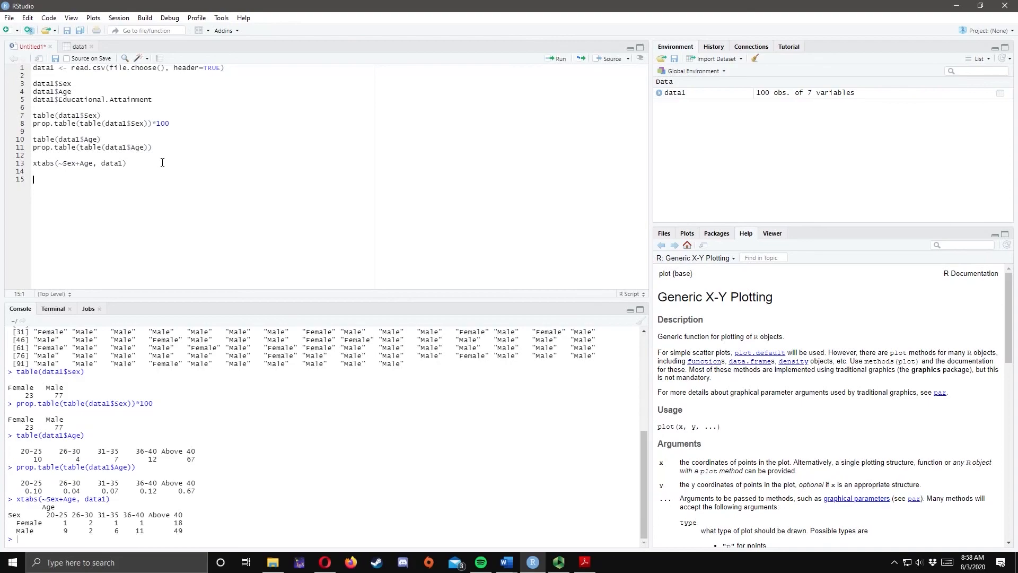
pyautogui.moveTo(3, 168)
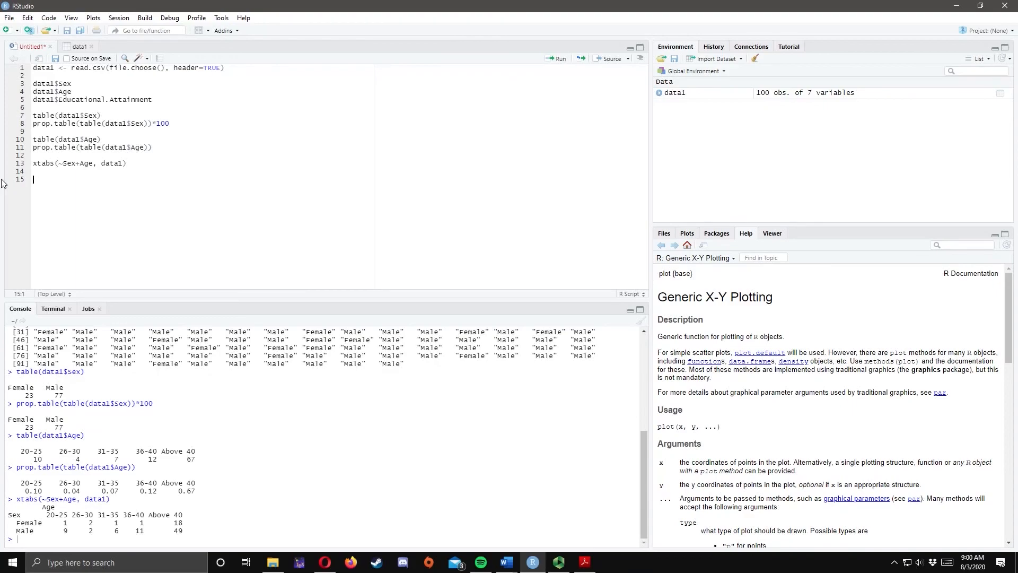
# Enter xtabs(~Sex+Educational.Attainment, data1) on line 15 and run it in the console.
pyautogui.write('xtabs(')
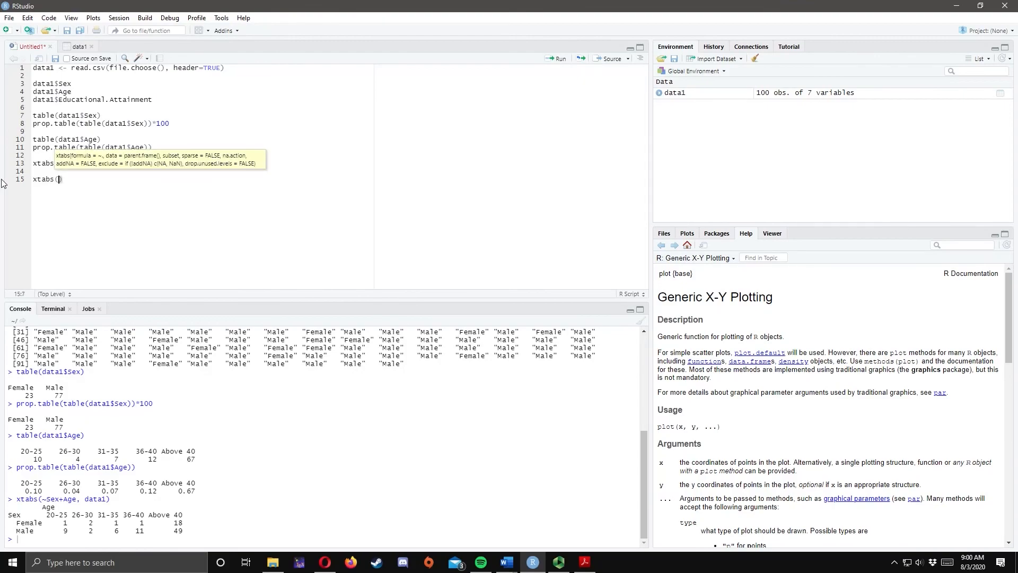
pyautogui.write('~')
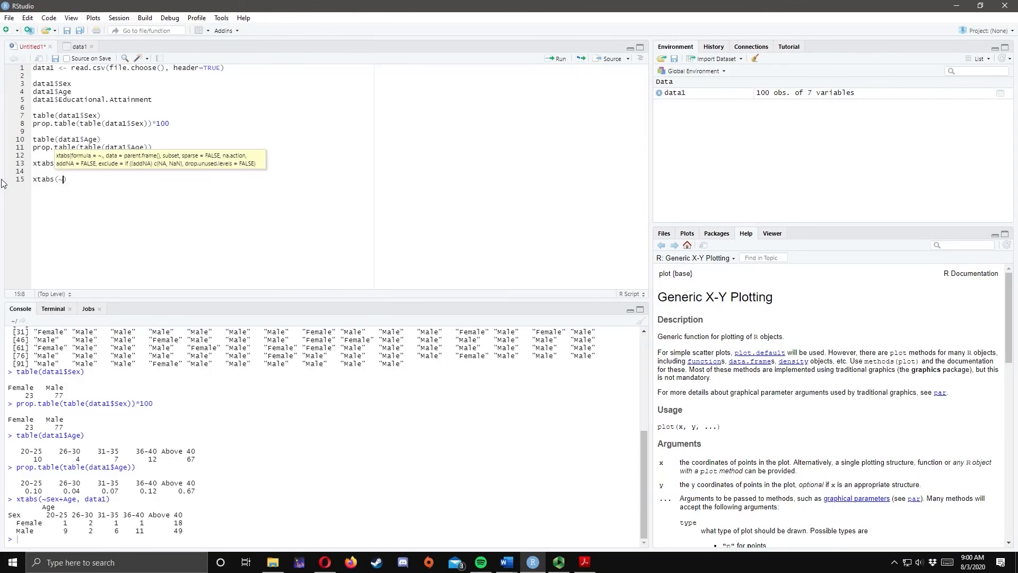
pyautogui.write('Sex')
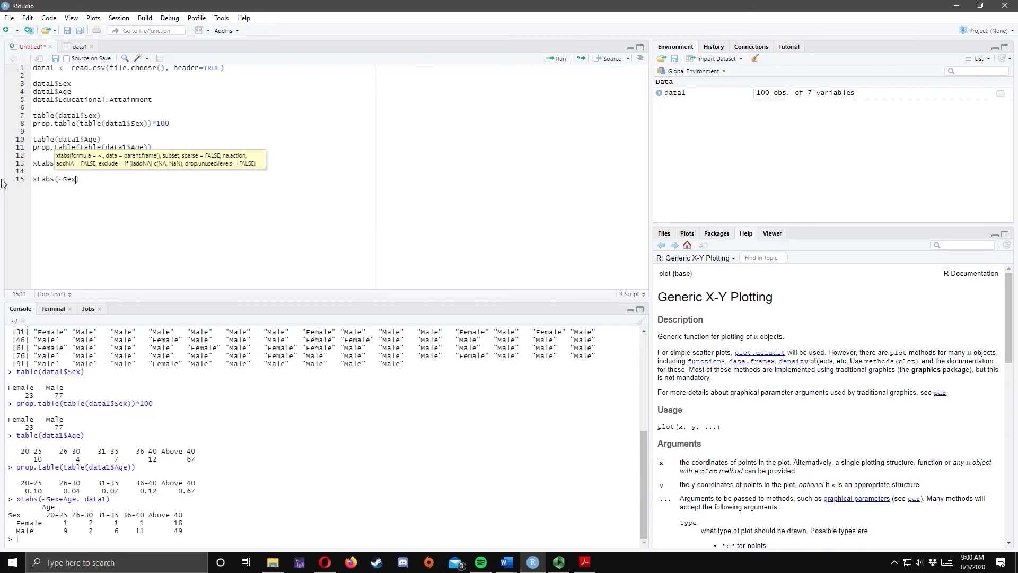
pyautogui.write('+')
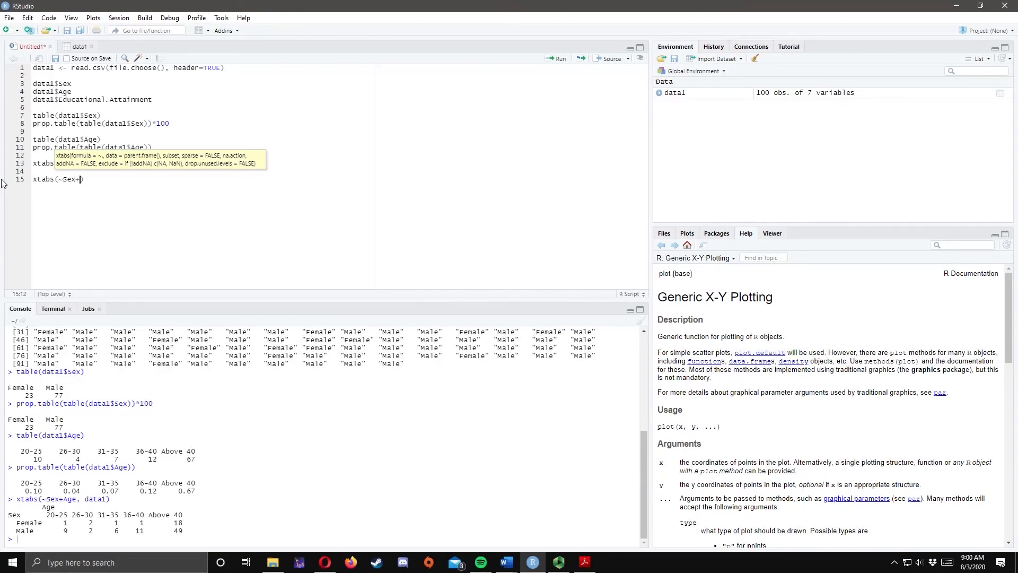
pyautogui.write('Educationa')
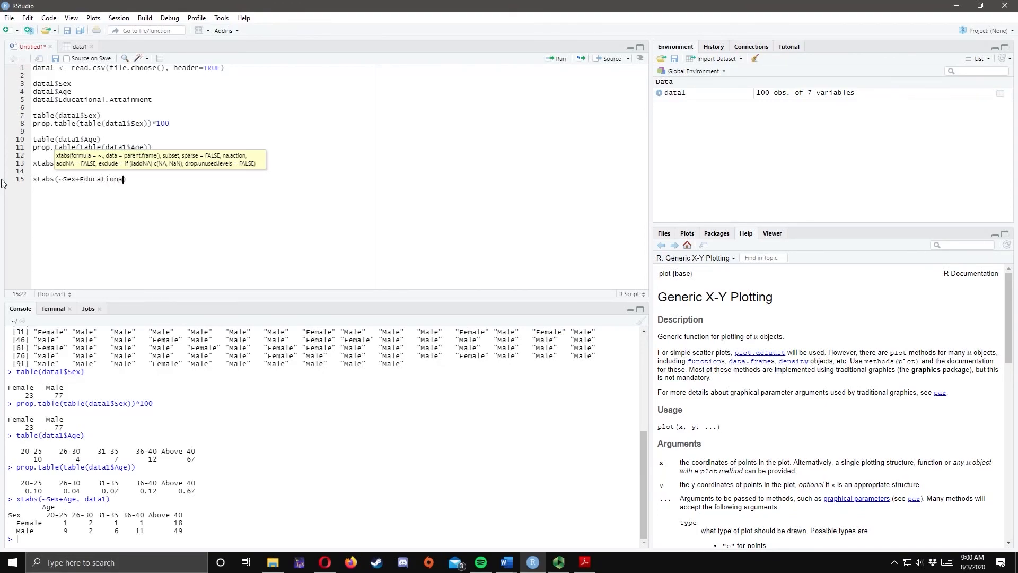
pyautogui.write('.A)')
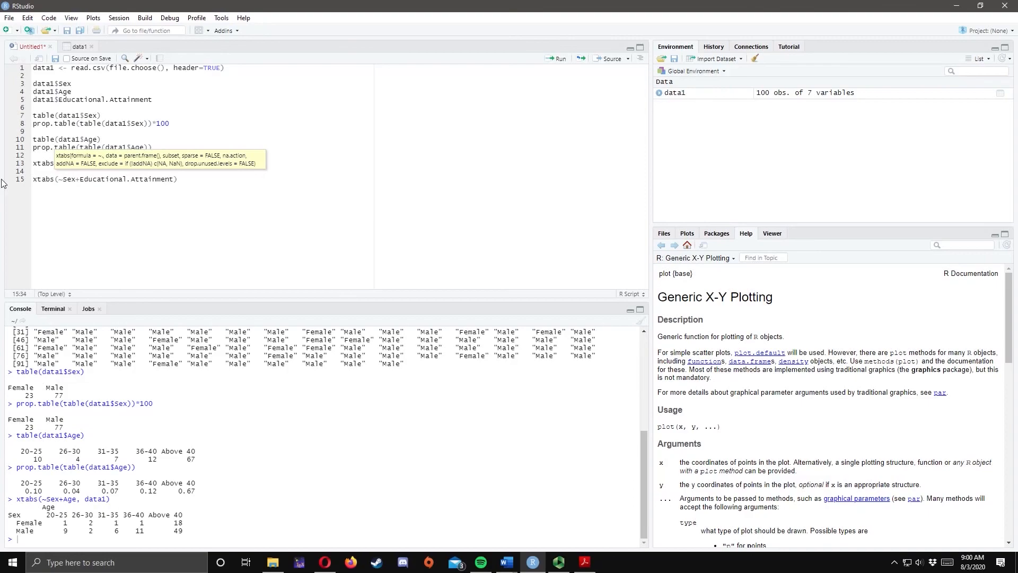
pyautogui.write('", "')
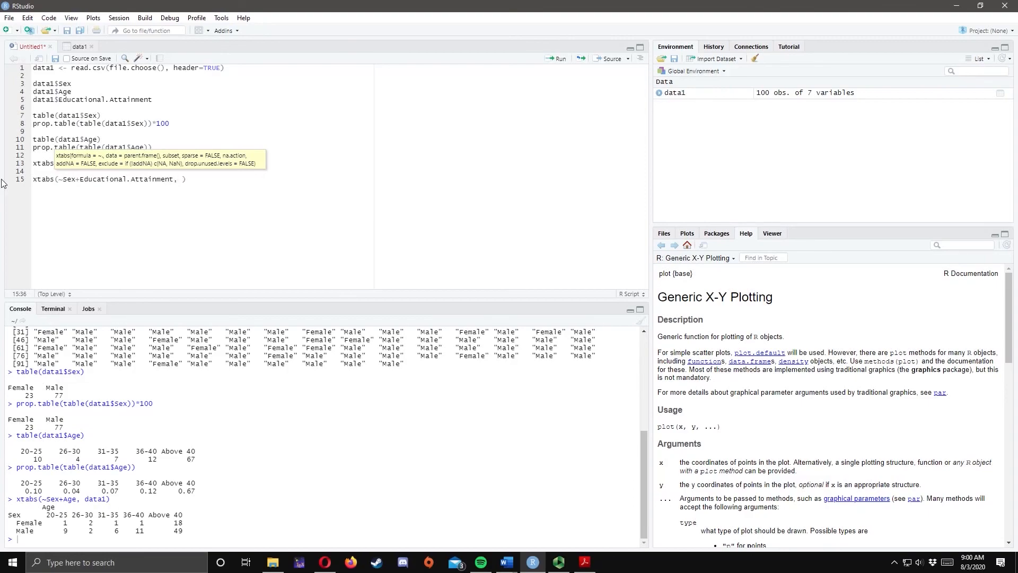
pyautogui.write('data1')
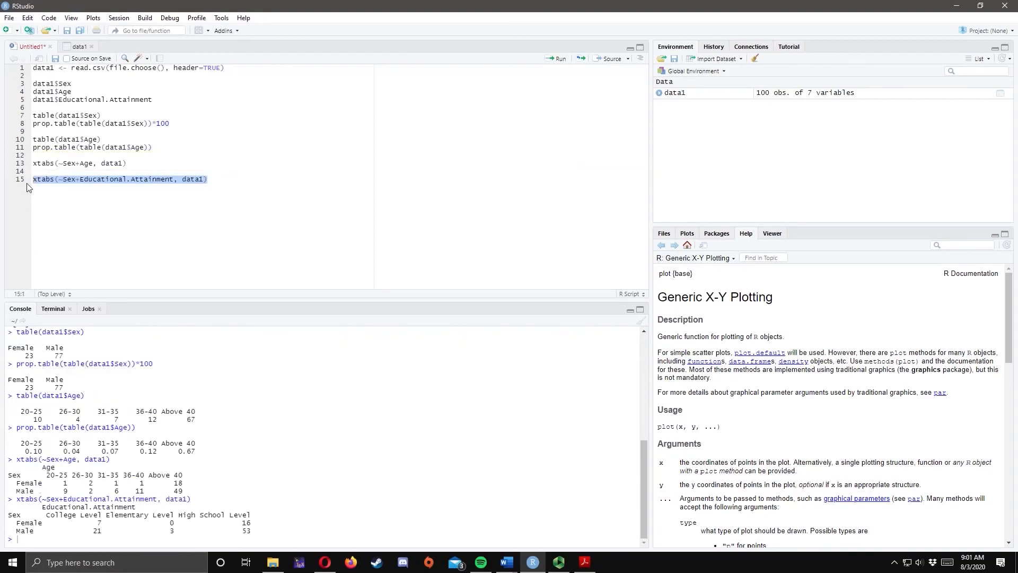
pyautogui.moveTo(58, 192)
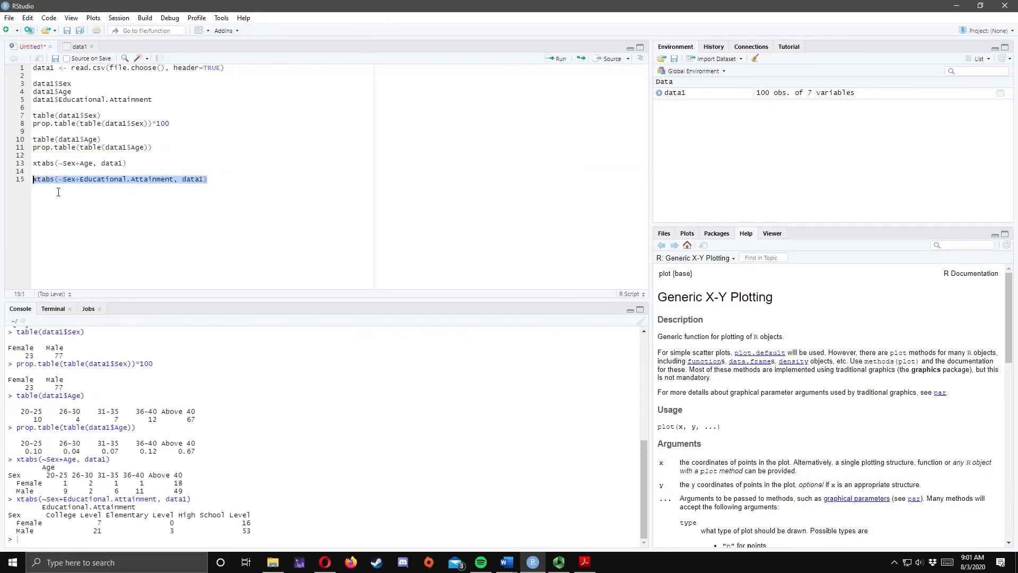